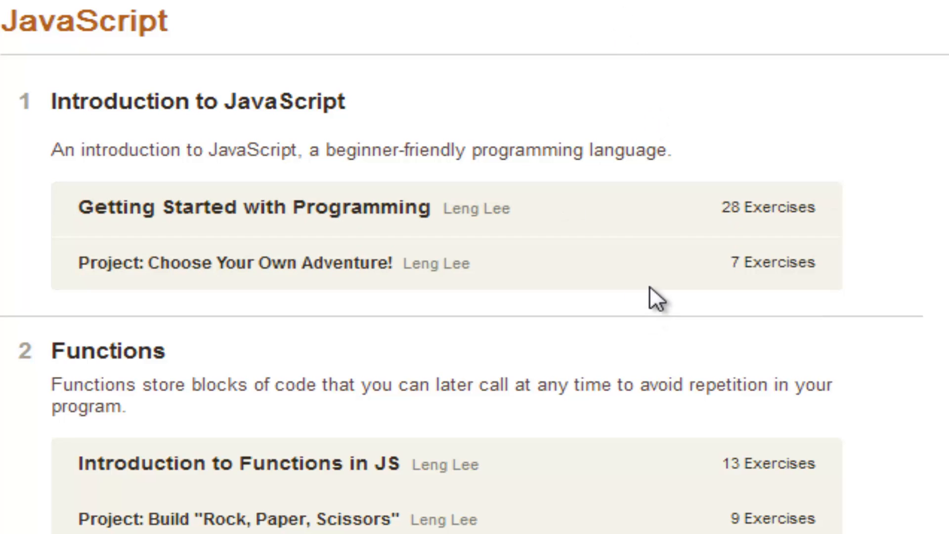
{"action": "mouse_move", "coordinate": [751, 312]}
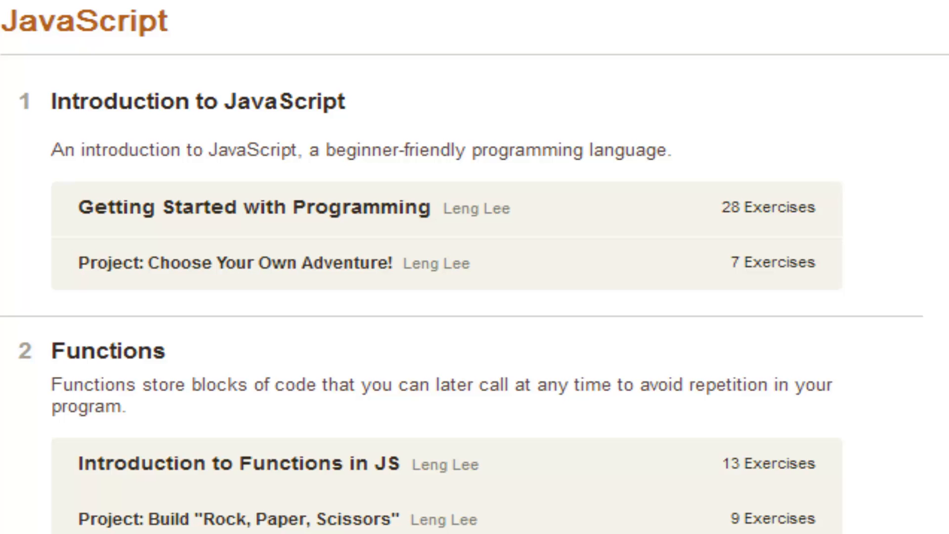
- Scroll to the 'For' Loops section and start Project: Search Text for Your Name
{"action": "scroll", "scroll_direction": "down", "scroll_amount": 3}
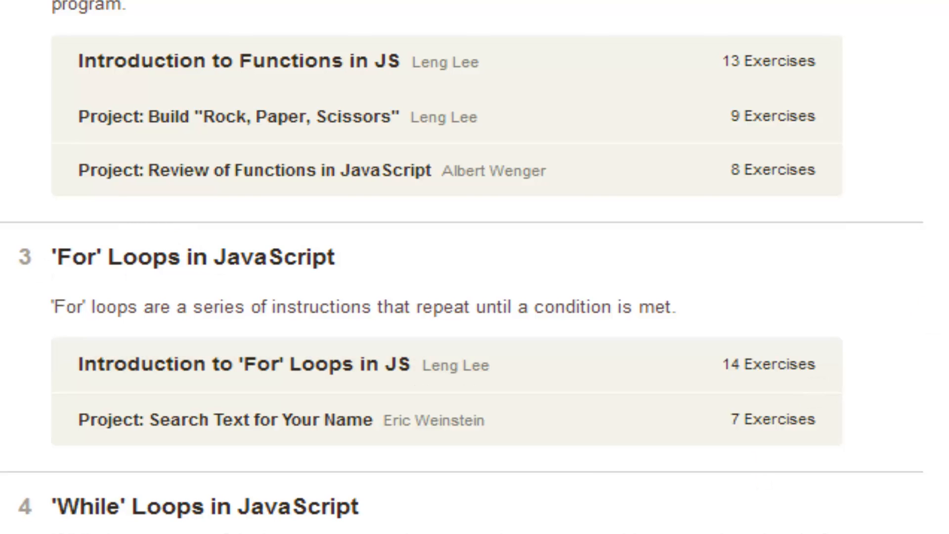
{"action": "mouse_move", "coordinate": [261, 420]}
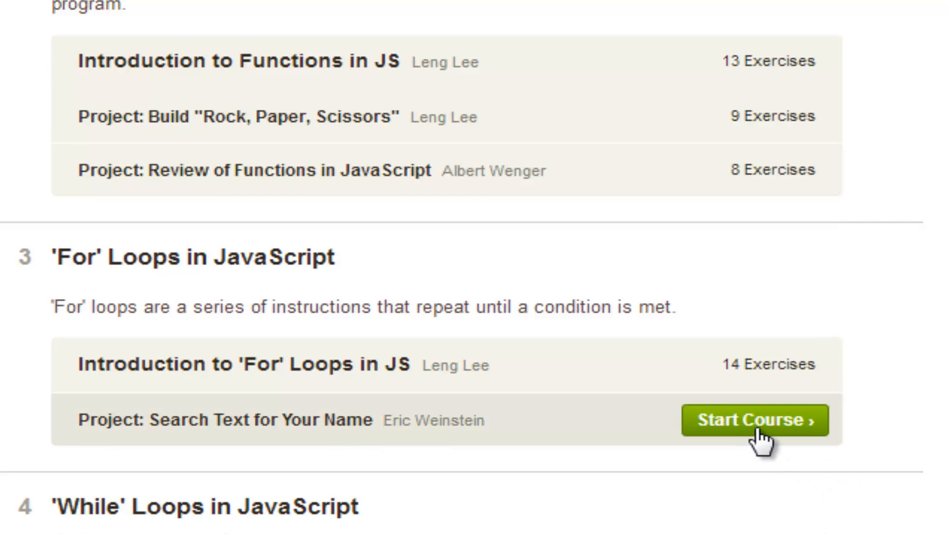
{"action": "left_click", "coordinate": [755, 421]}
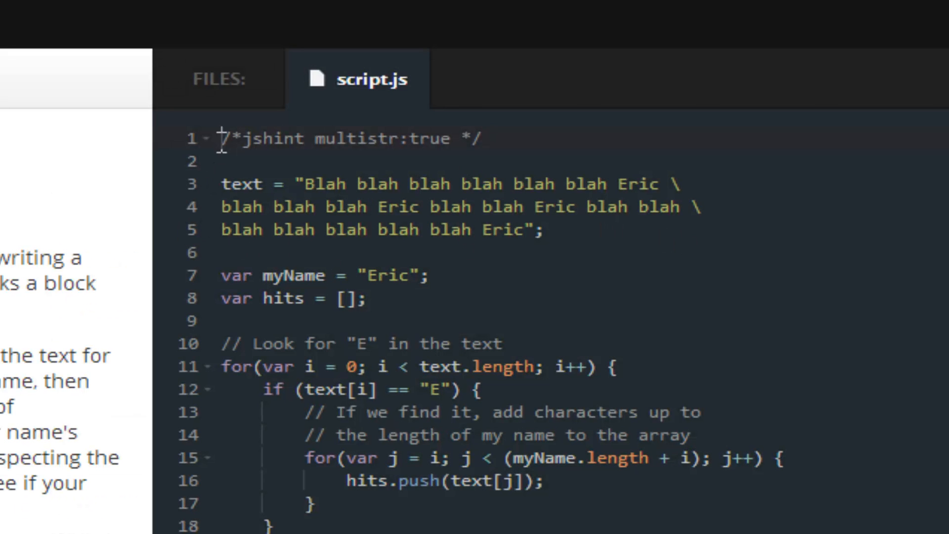
{"action": "mouse_move", "coordinate": [209, 188]}
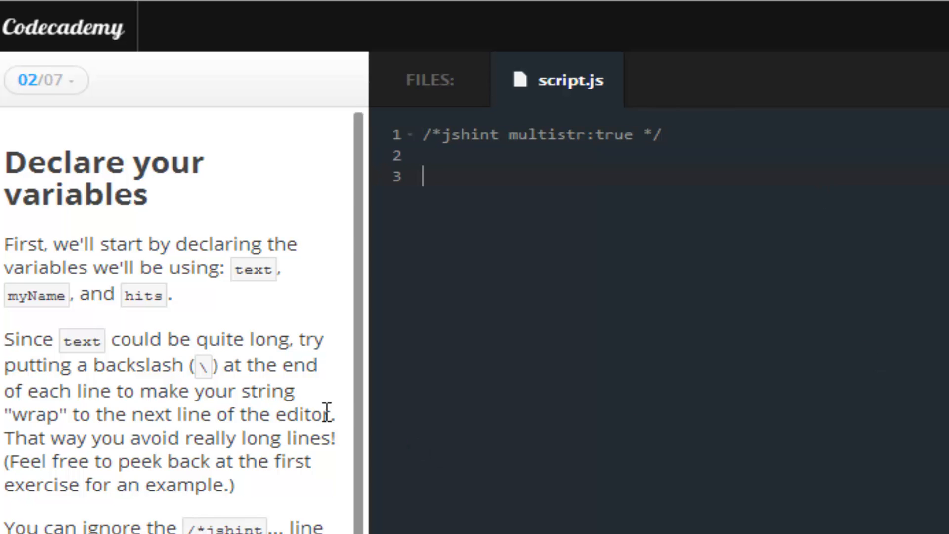
- Begin the text variable with the first wrapped line "oo ahhh Henry \"
{"action": "scroll", "scroll_direction": "down", "scroll_amount": 3}
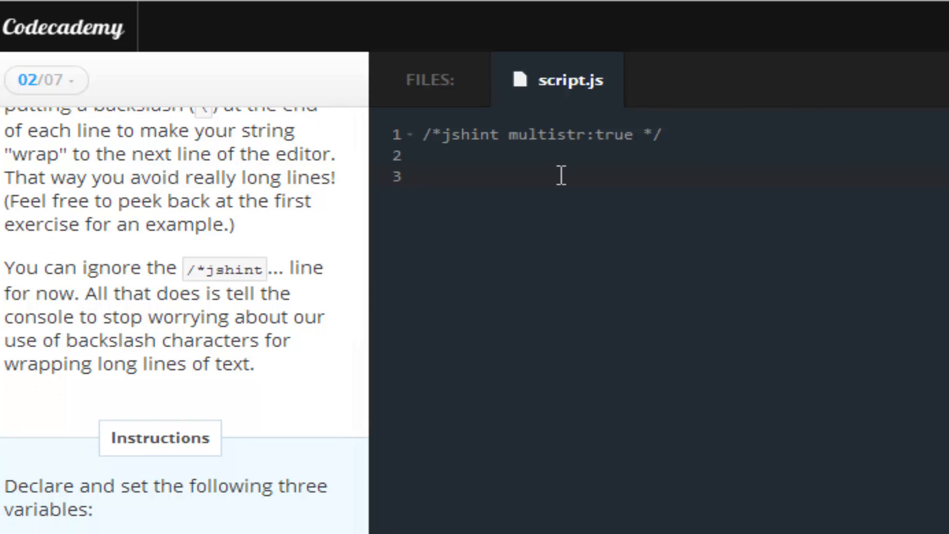
{"action": "type", "text": "text ="}
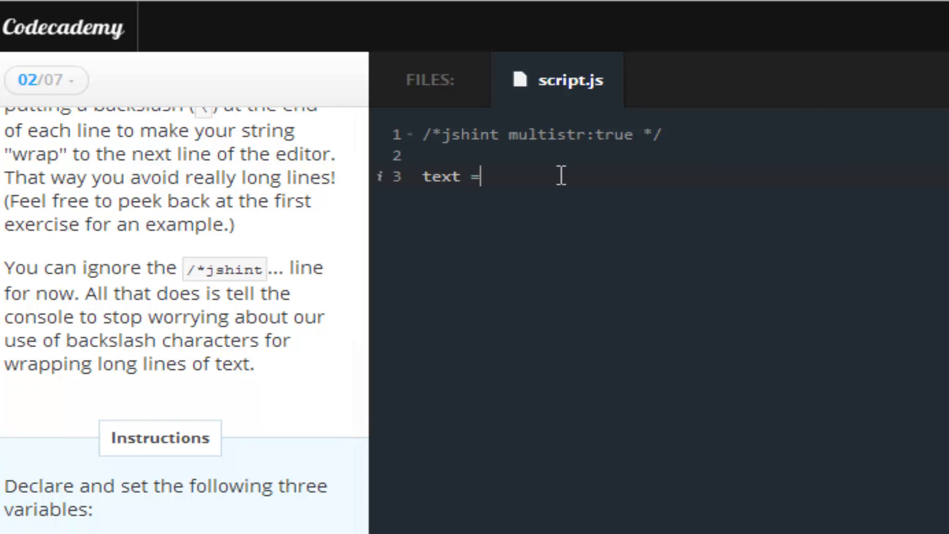
{"action": "type", "text": "\"oo\""}
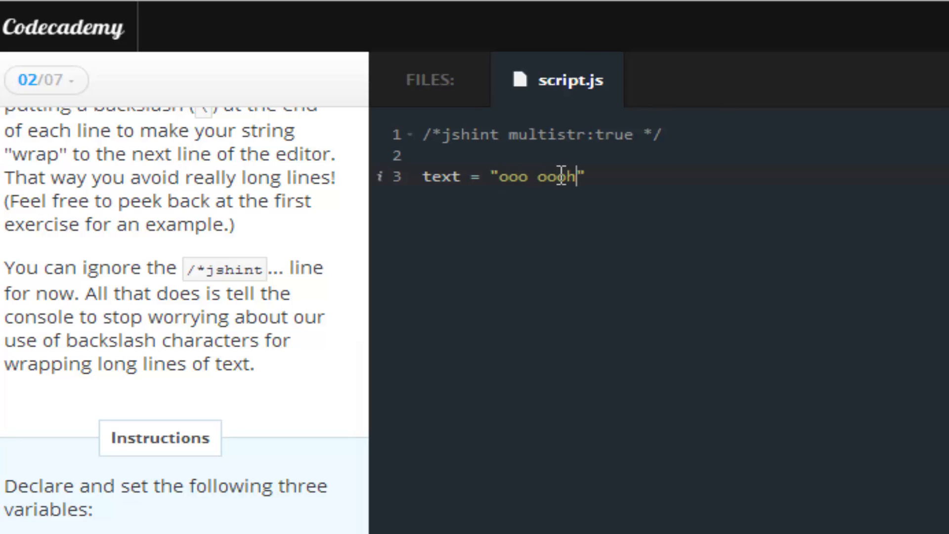
{"action": "type", "text": "ahhh"}
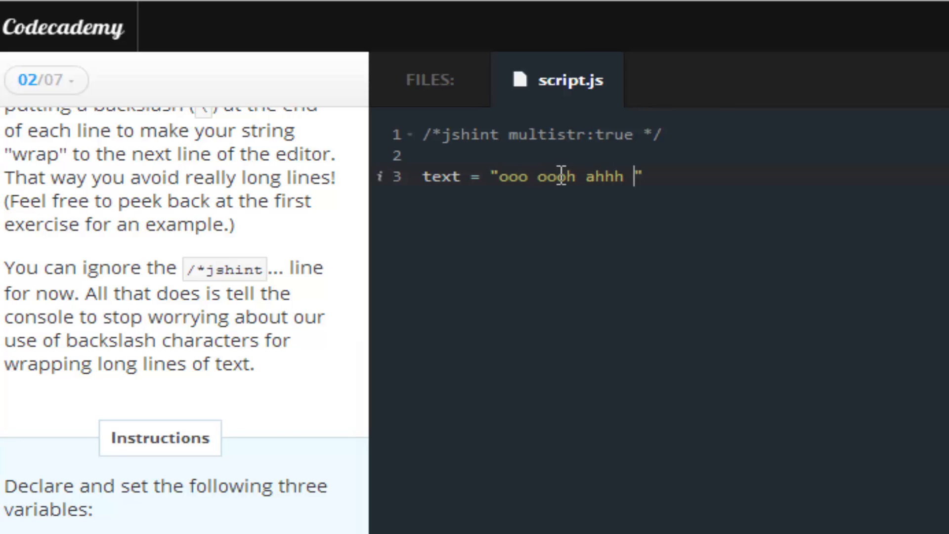
{"action": "type", "text": "Henry"}
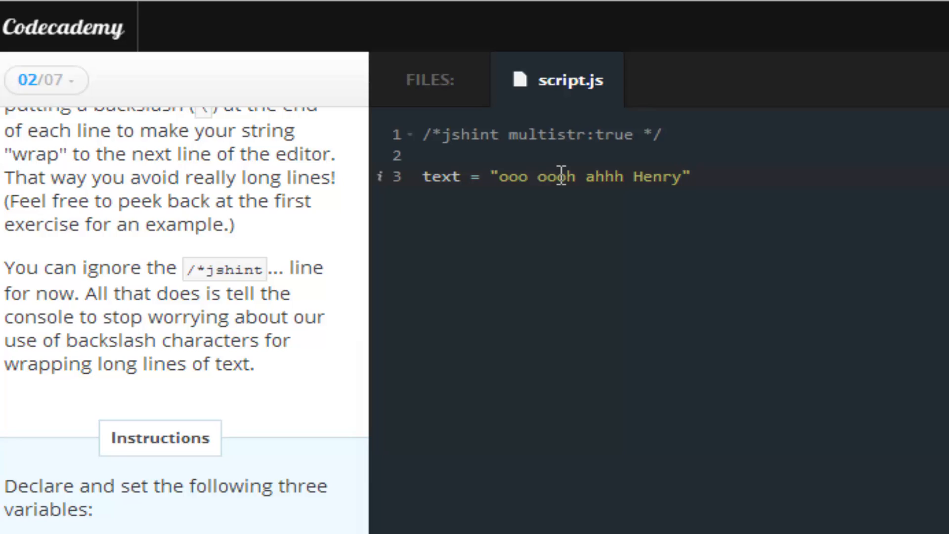
{"action": "type", "text": "\\"}
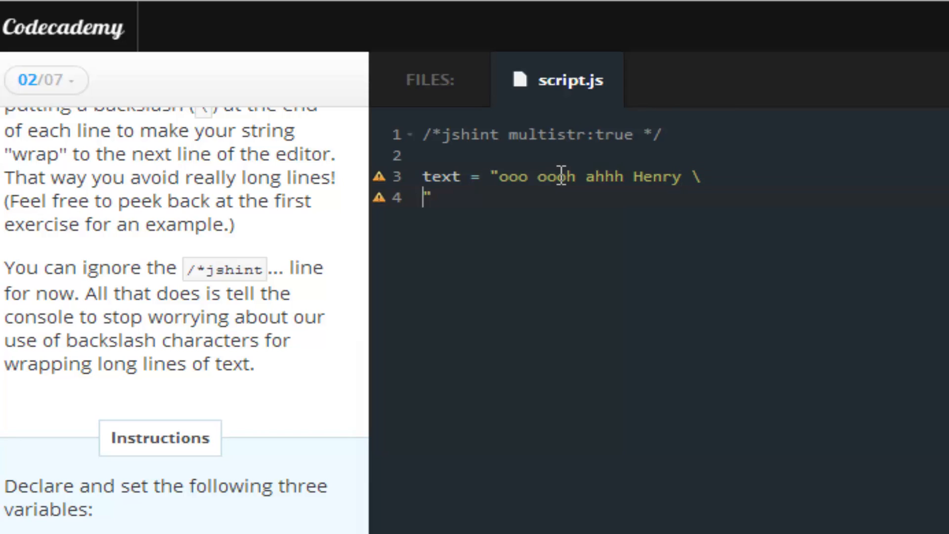
- Add two more wrapped lines ending in Henry and close the string with a semicolon
{"action": "type", "text": "chim"}
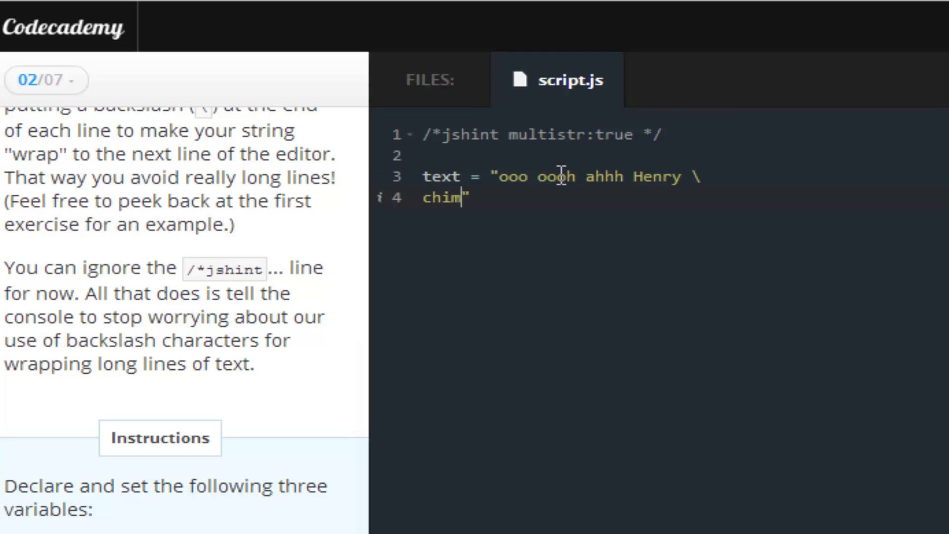
{"action": "type", "text": "ie chun"}
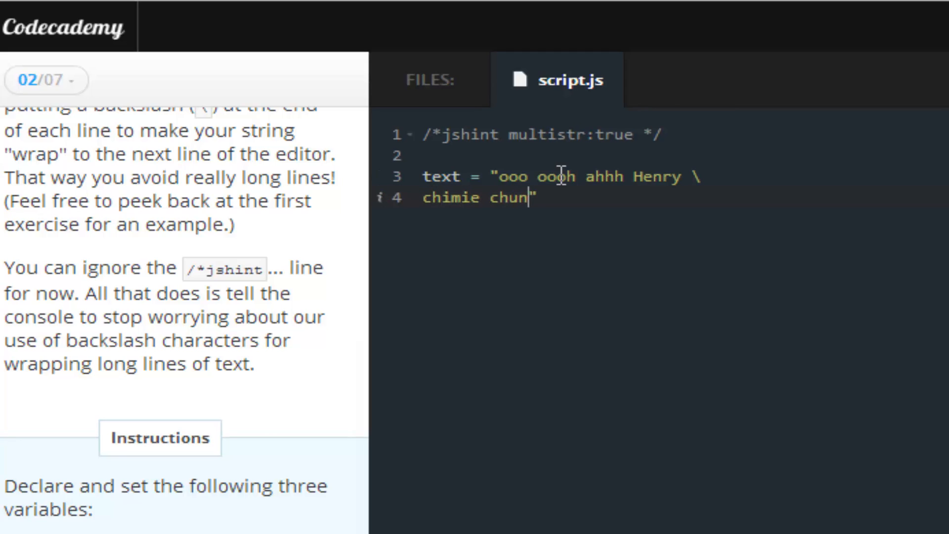
{"action": "type", "text": "g asssss H"}
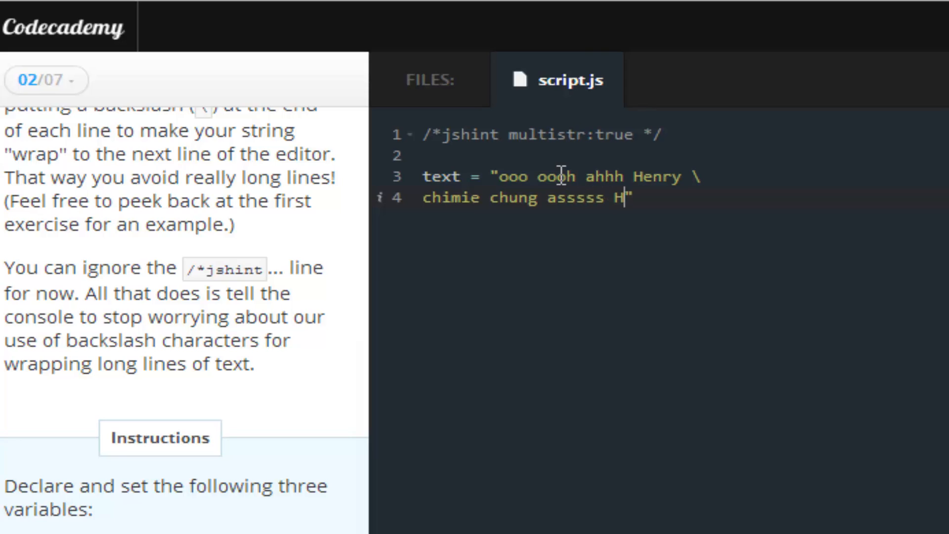
{"action": "type", "text": "enry \\\""}
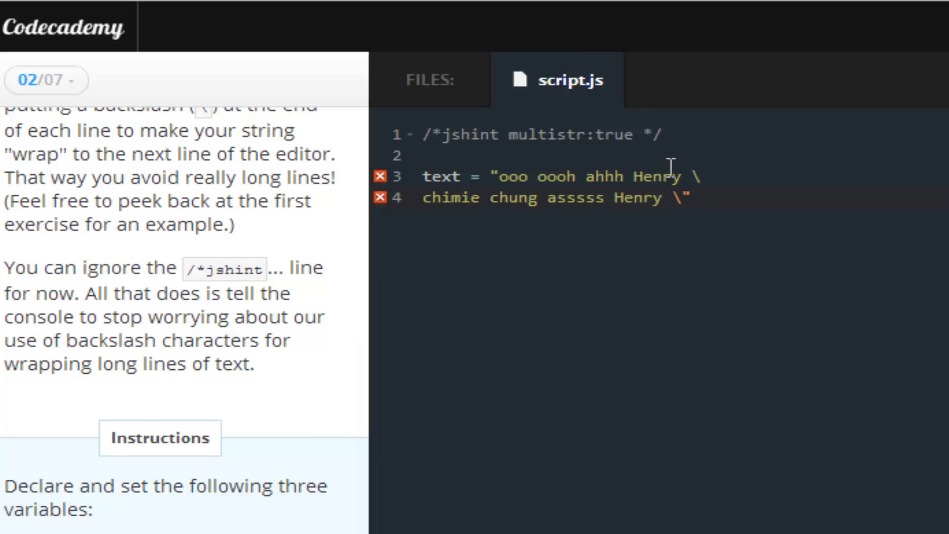
{"action": "type", "text": "c\""}
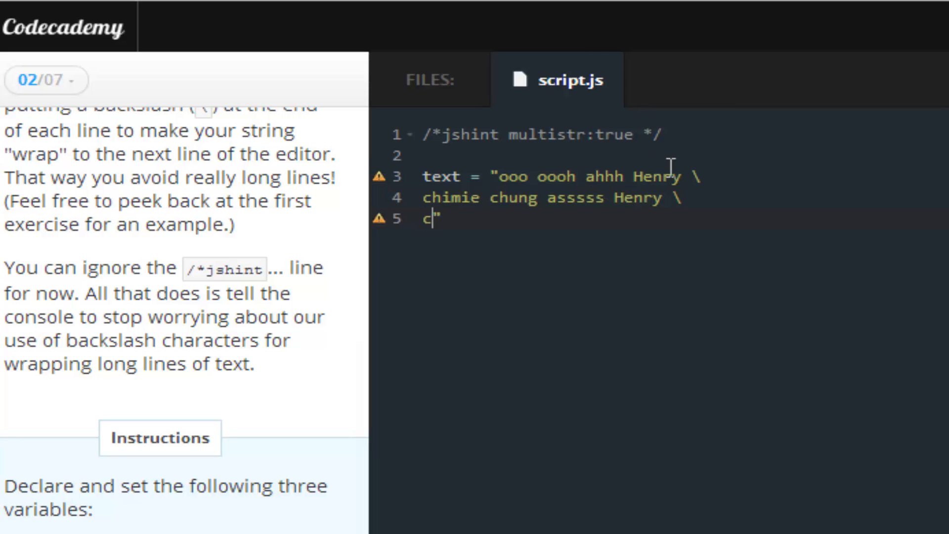
{"action": "type", "text": "ance for"}
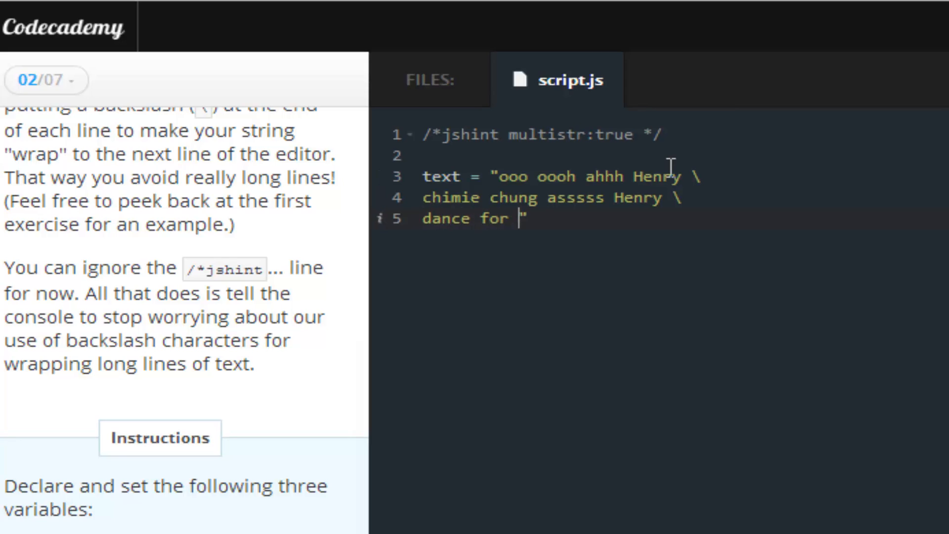
{"action": "type", "text": "me you cork"}
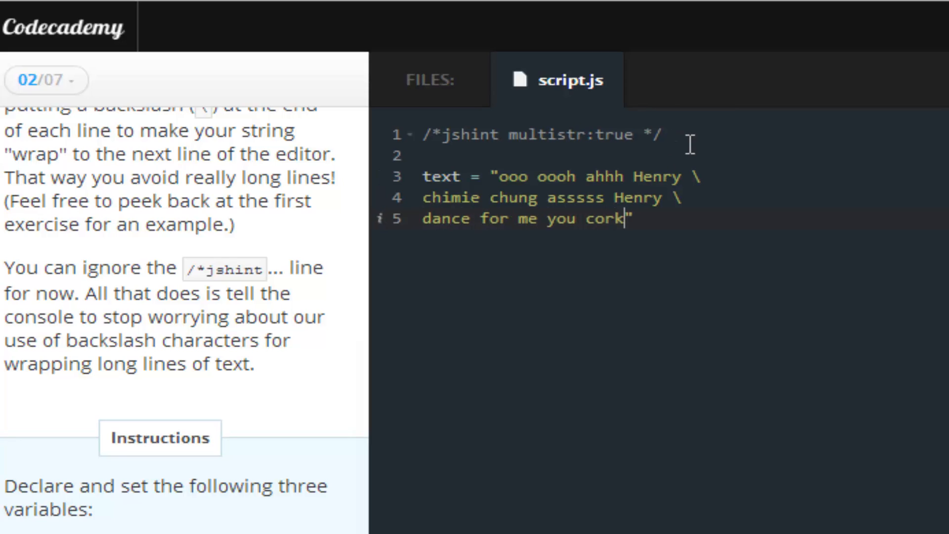
{"action": "type", "text": "rock H"}
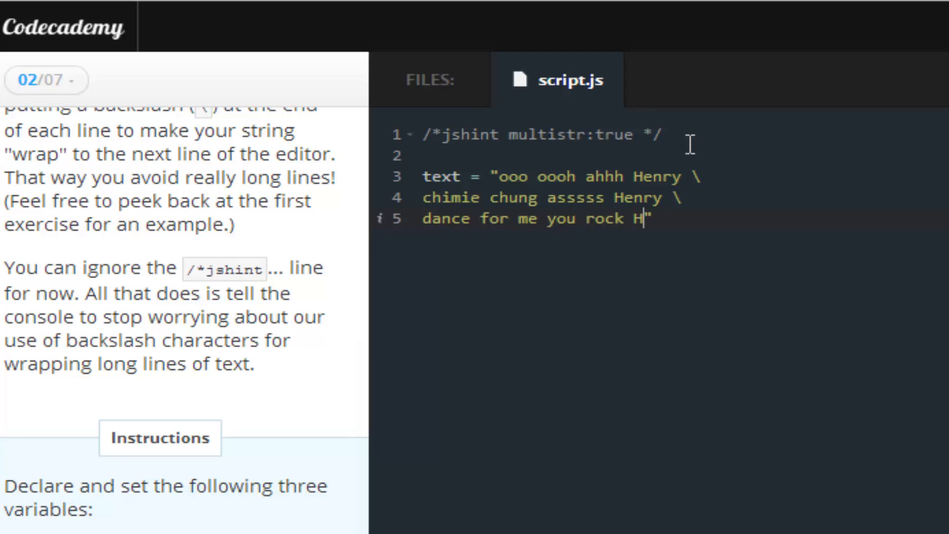
{"action": "type", "text": "enry\";"}
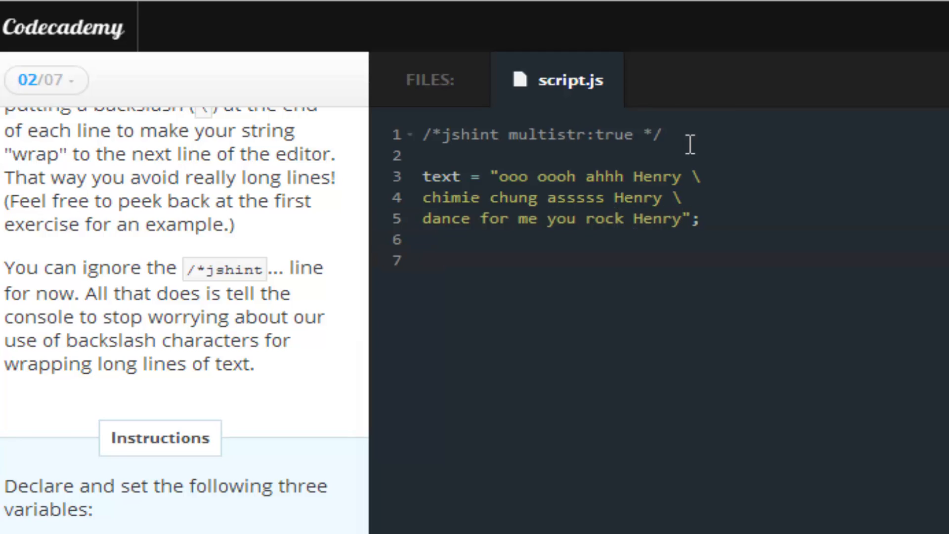
- Declare myName = "Henry"; and hits = []; in script.js
{"action": "type", "text": "my"}
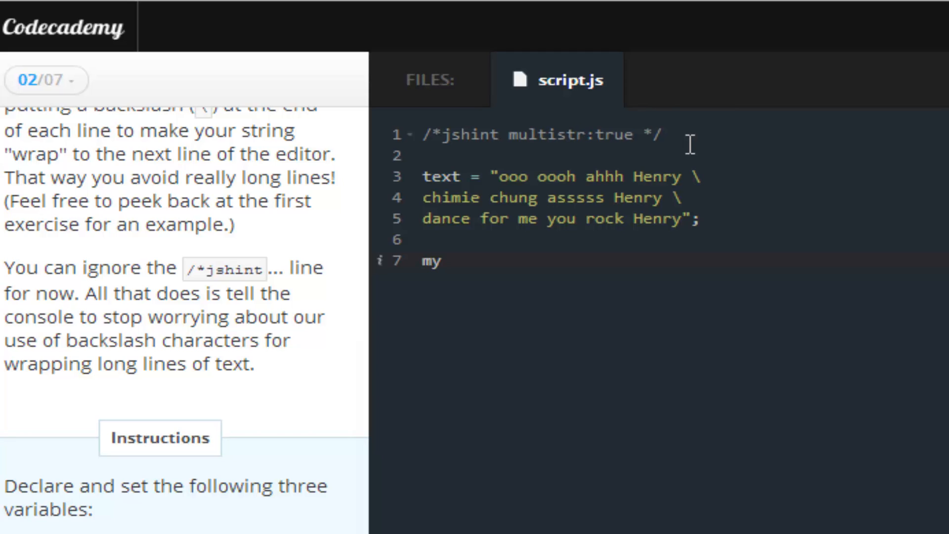
{"action": "type", "text": "Name ="}
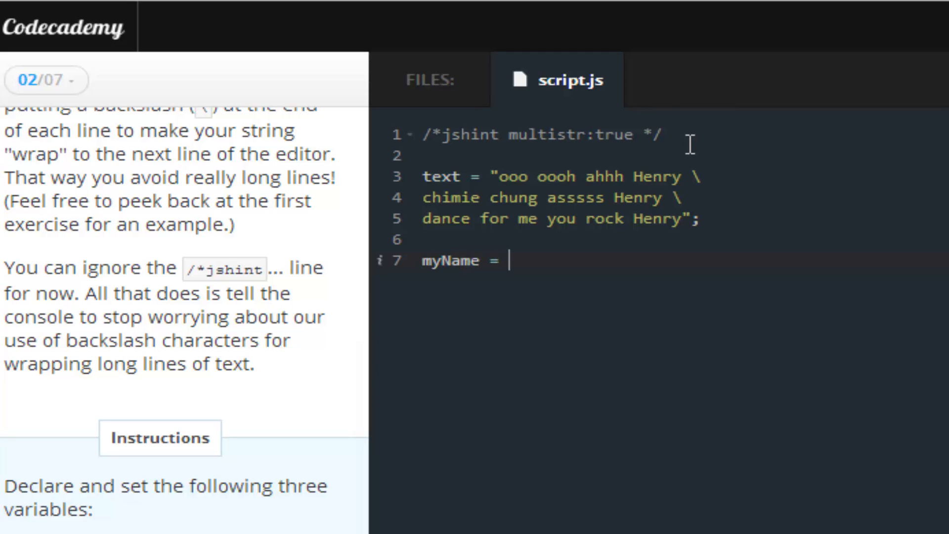
{"action": "type", "text": "\"\""}
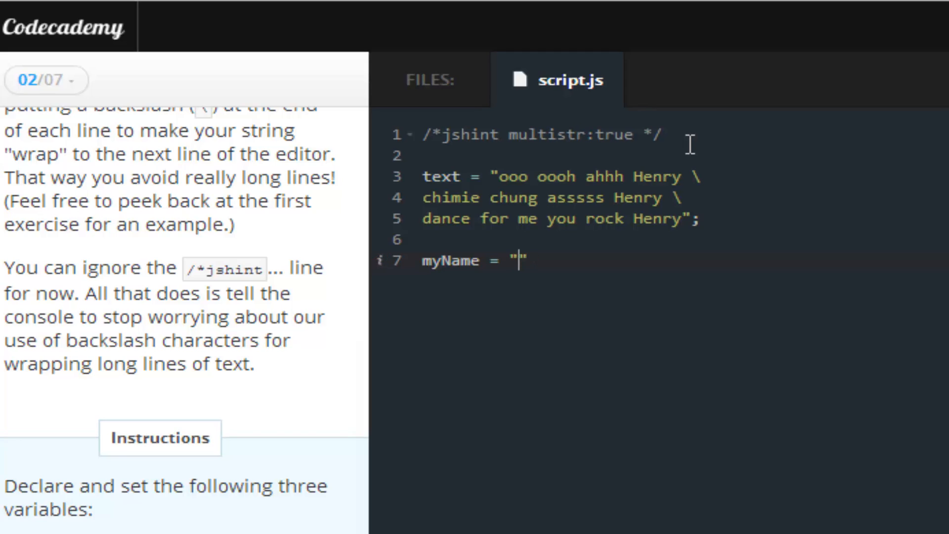
{"action": "type", "text": "Henry\";"}
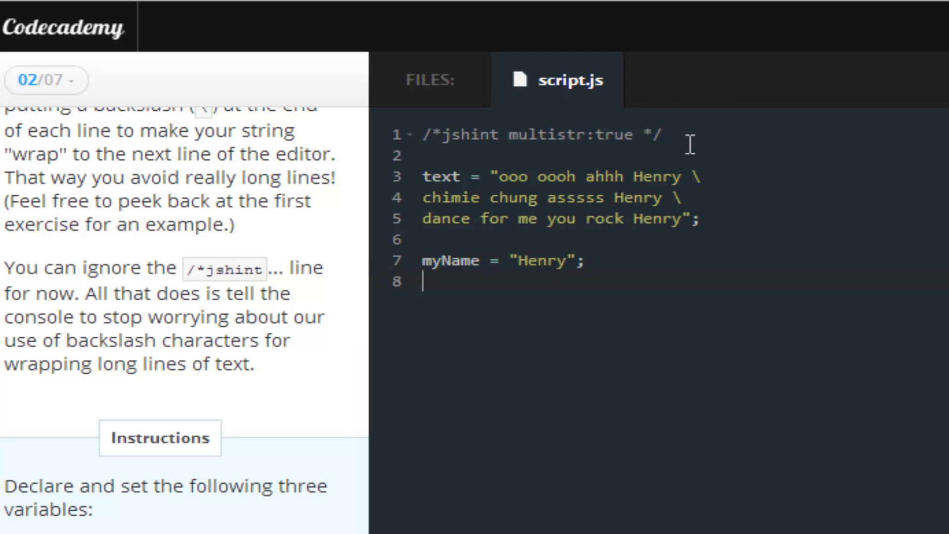
{"action": "type", "text": "hit"}
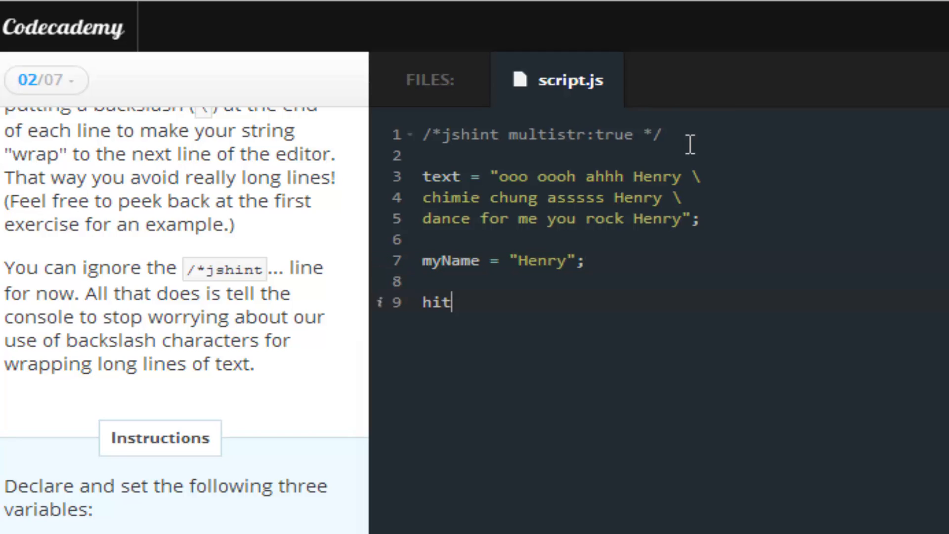
{"action": "type", "text": "s ="}
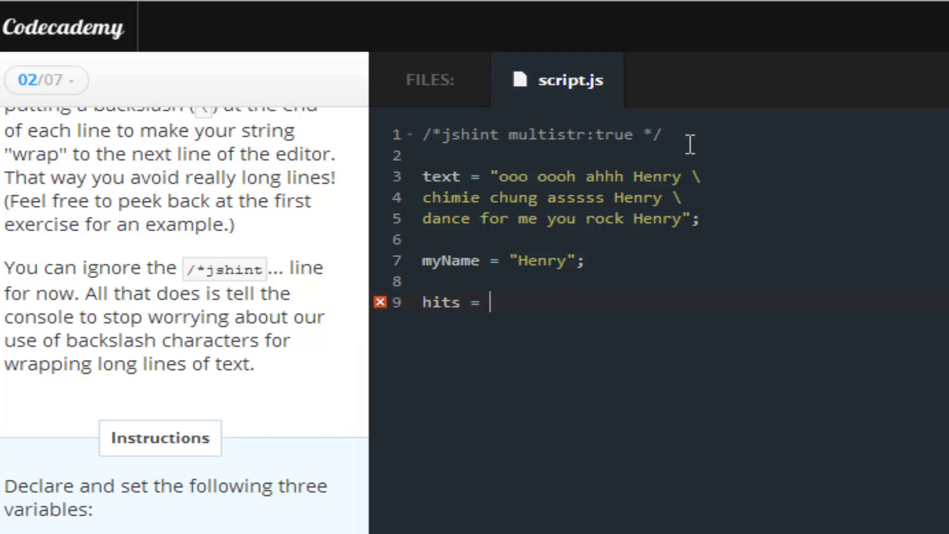
{"action": "type", "text": "[];"}
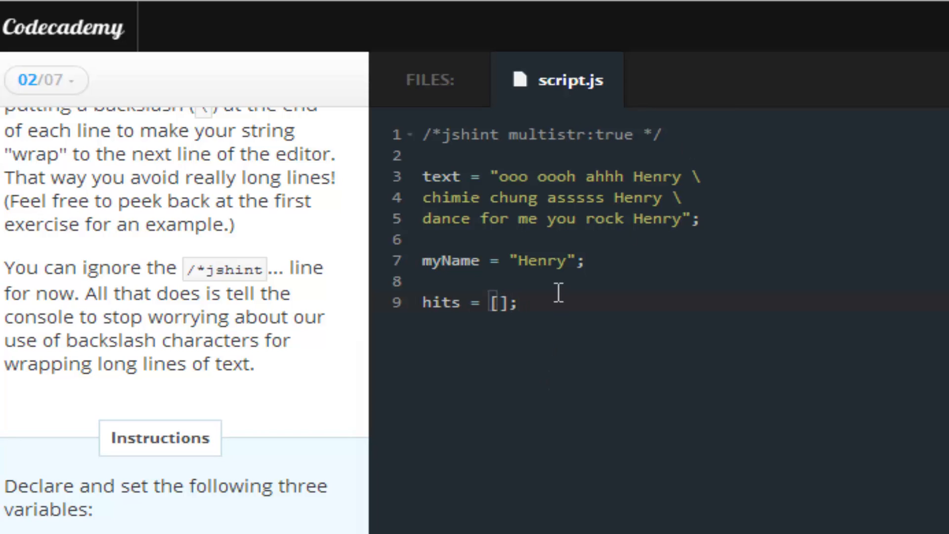
- Check the myName and hits declarations and advance to exercise 3 of 7
{"action": "left_click", "coordinate": [461, 176]}
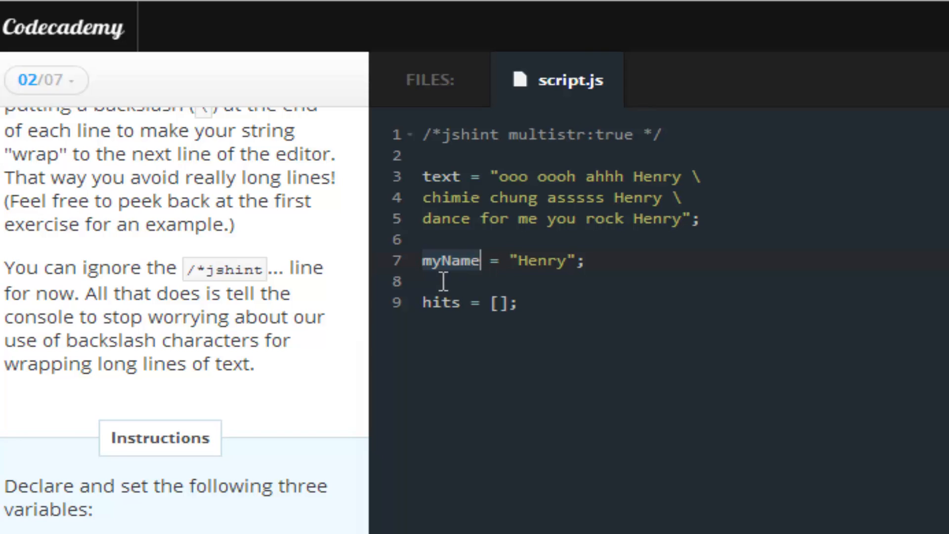
{"action": "left_click", "coordinate": [458, 302]}
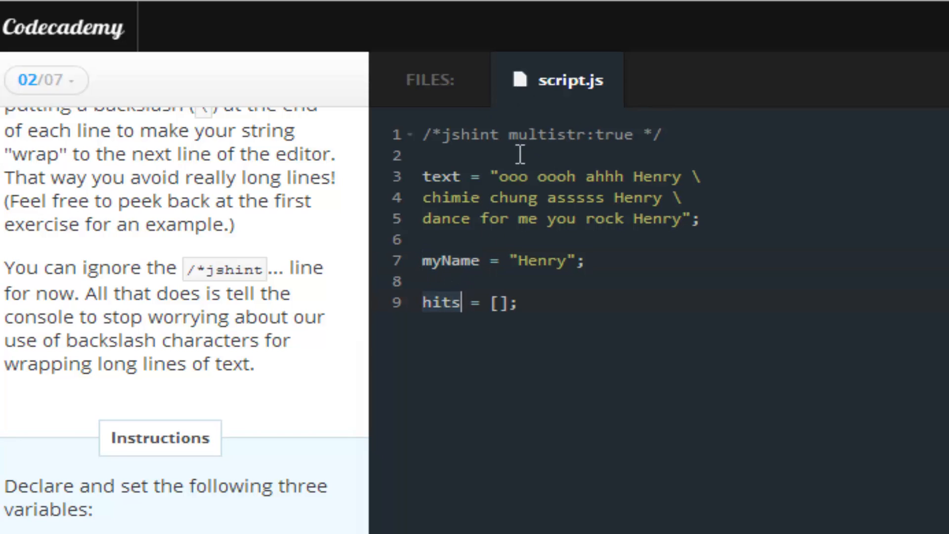
{"action": "left_click", "coordinate": [499, 303]}
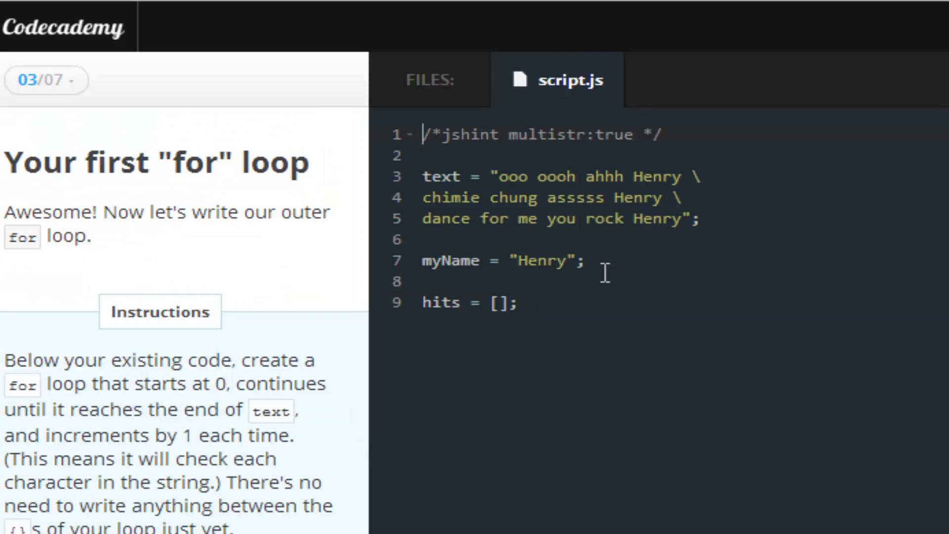
- Open blank lines below the myName declaration for the loop
{"action": "left_click", "coordinate": [584, 261]}
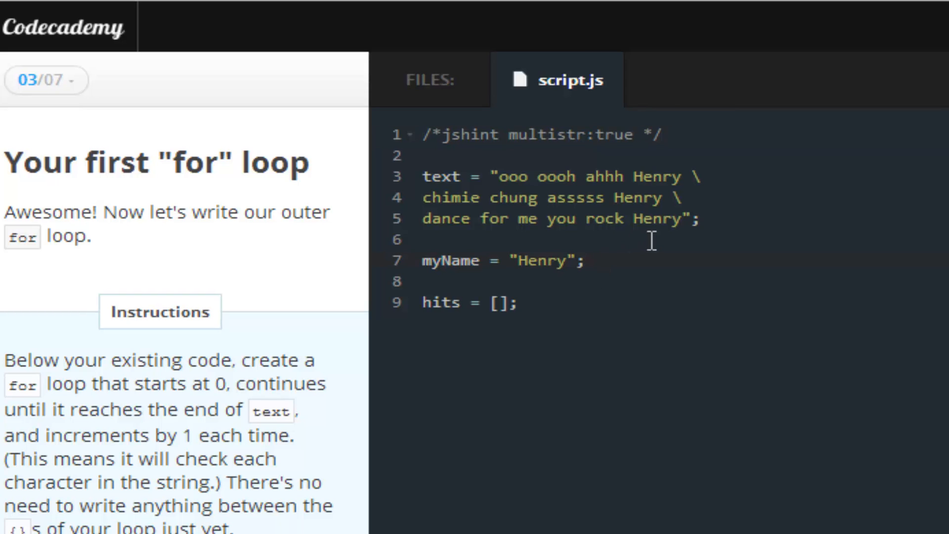
{"action": "left_click", "coordinate": [584, 260]}
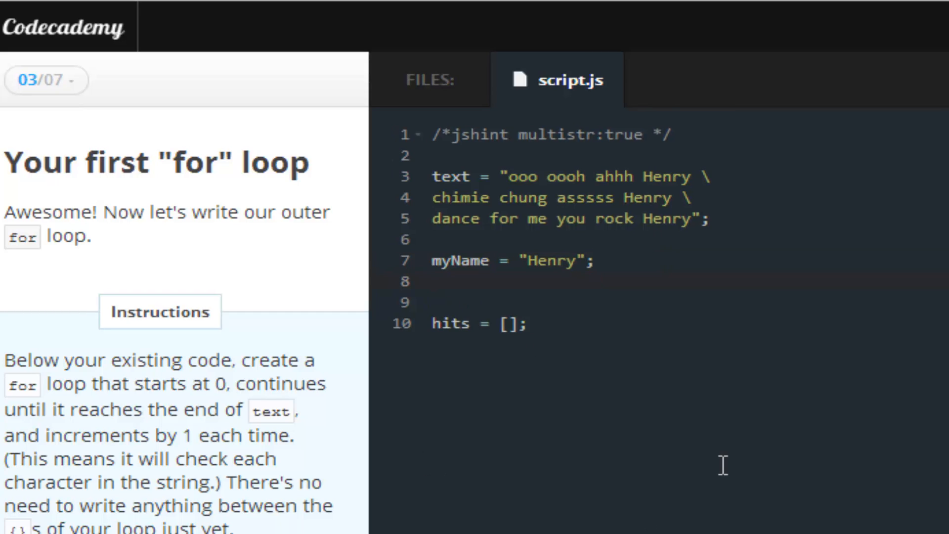
{"action": "key", "text": "Enter"}
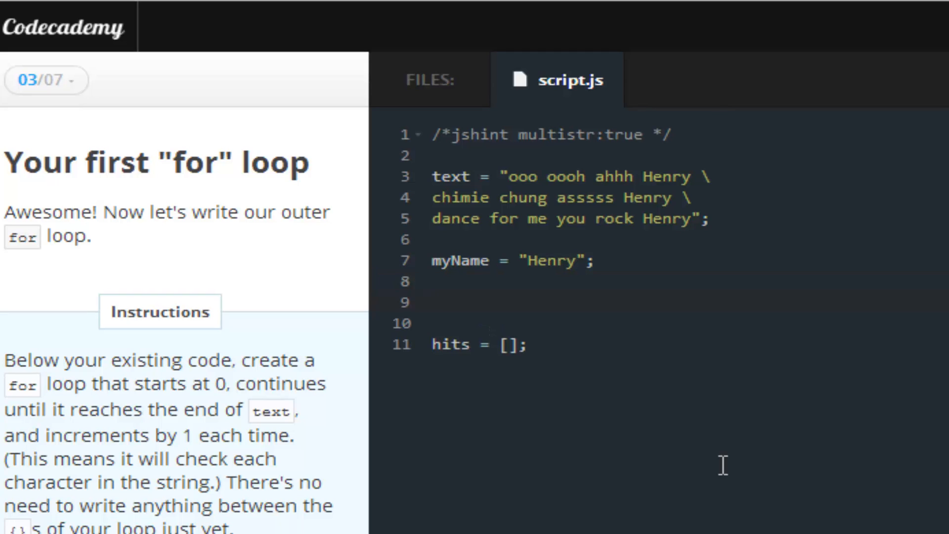
{"action": "left_click", "coordinate": [432, 302]}
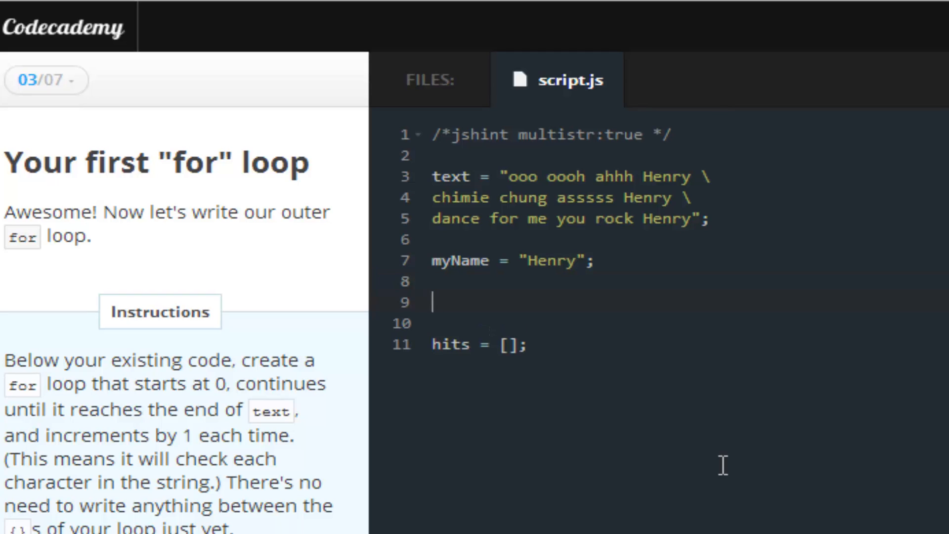
- Write the loop header for(i = 0; i < text.length; i++)
{"action": "type", "text": "for"}
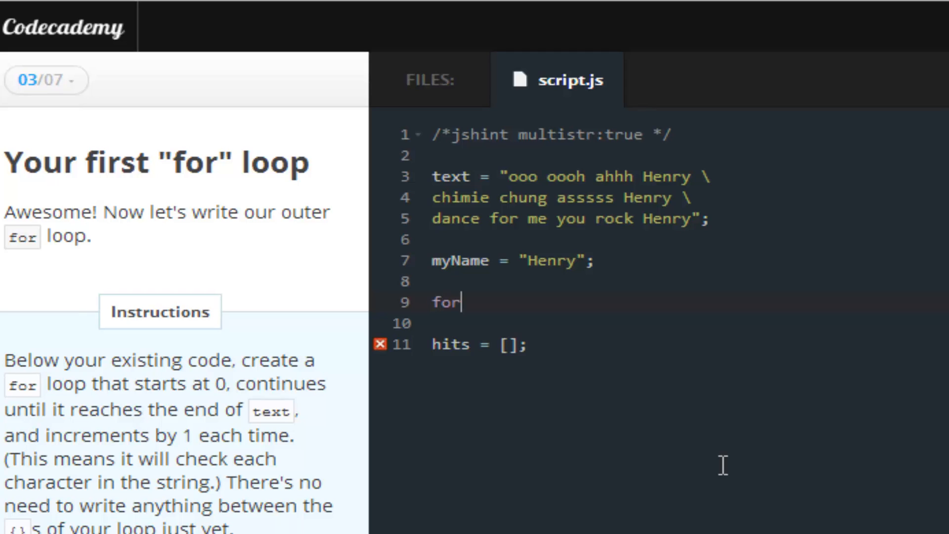
{"action": "type", "text": "()"}
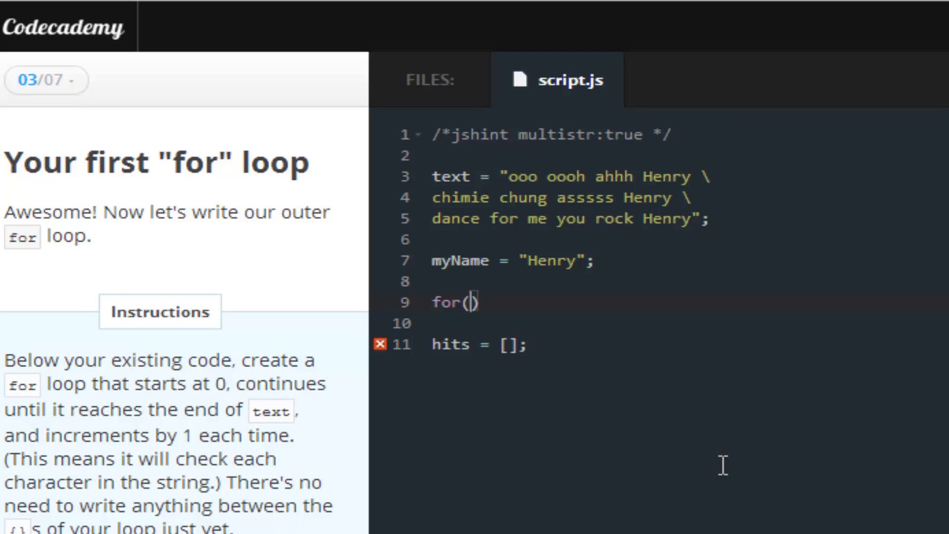
{"action": "type", "text": "i = 0;"}
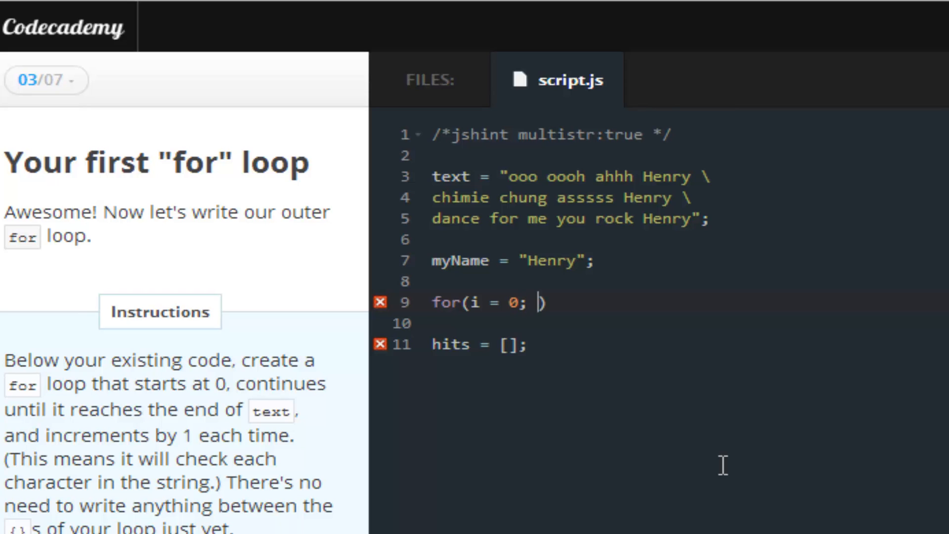
{"action": "type", "text": "i <"}
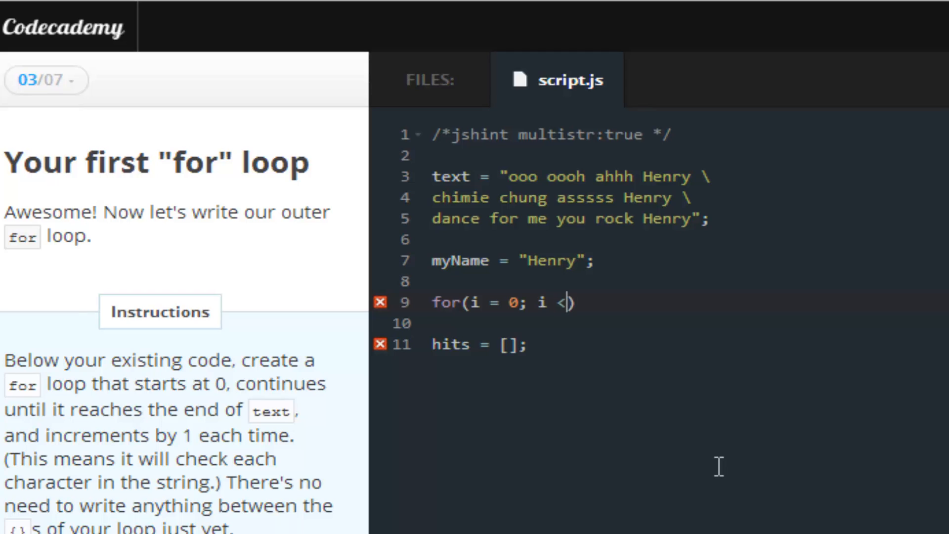
{"action": "type", "text": "text"}
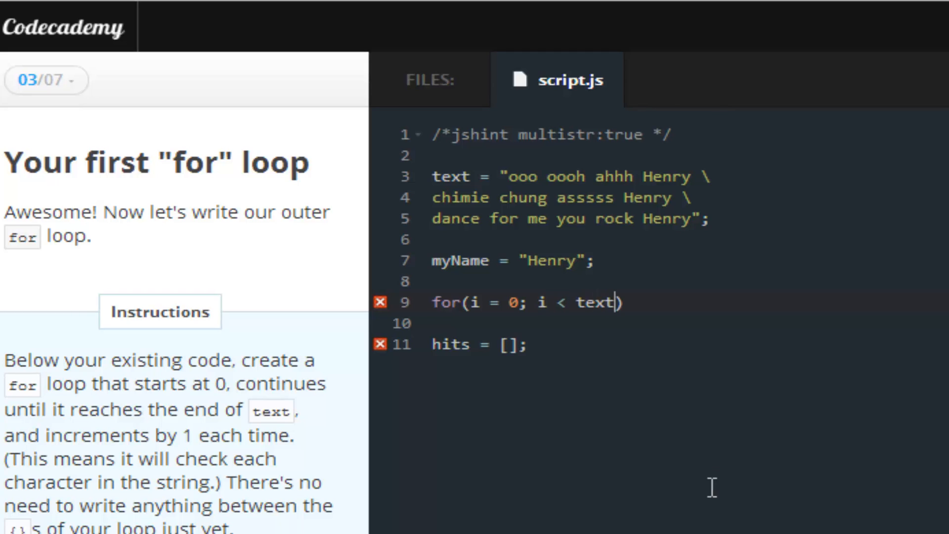
{"action": "type", "text": ".le"}
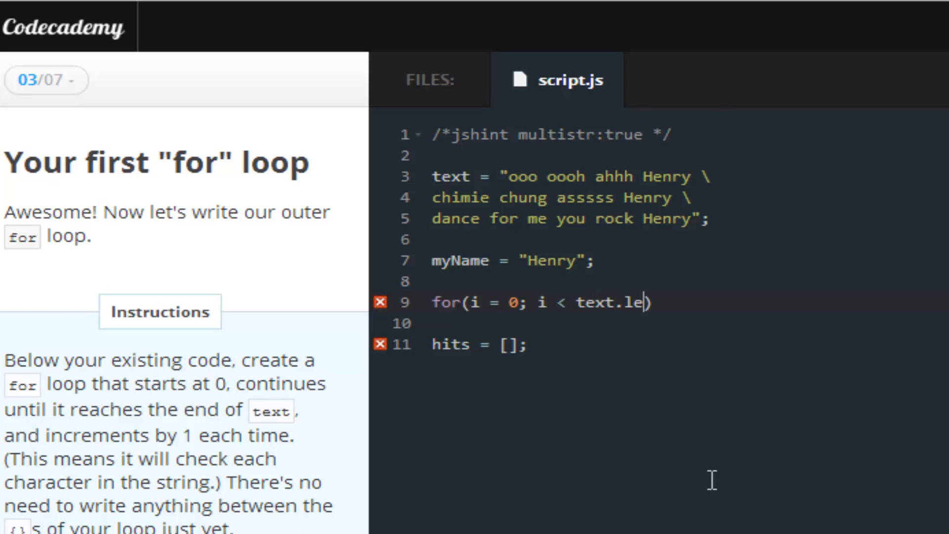
{"action": "type", "text": "ngth;"}
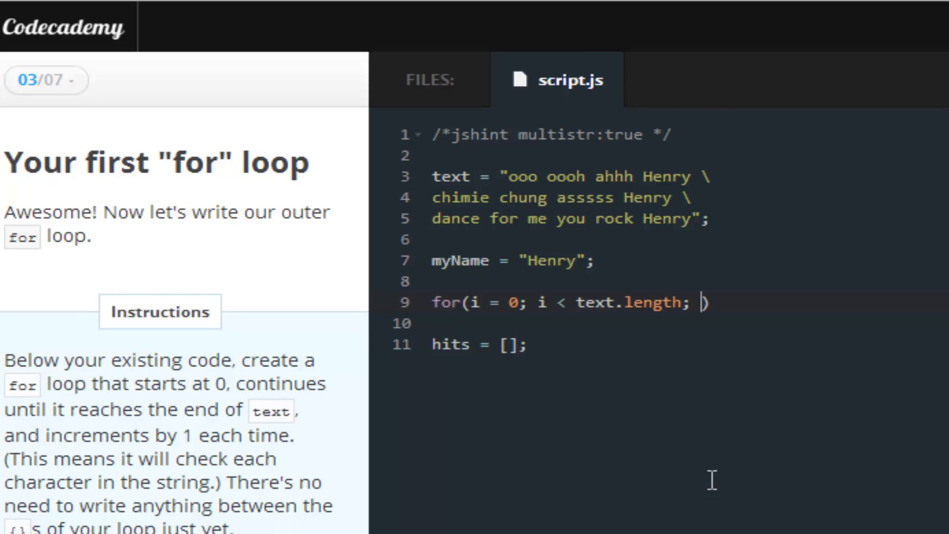
{"action": "type", "text": "i++)"}
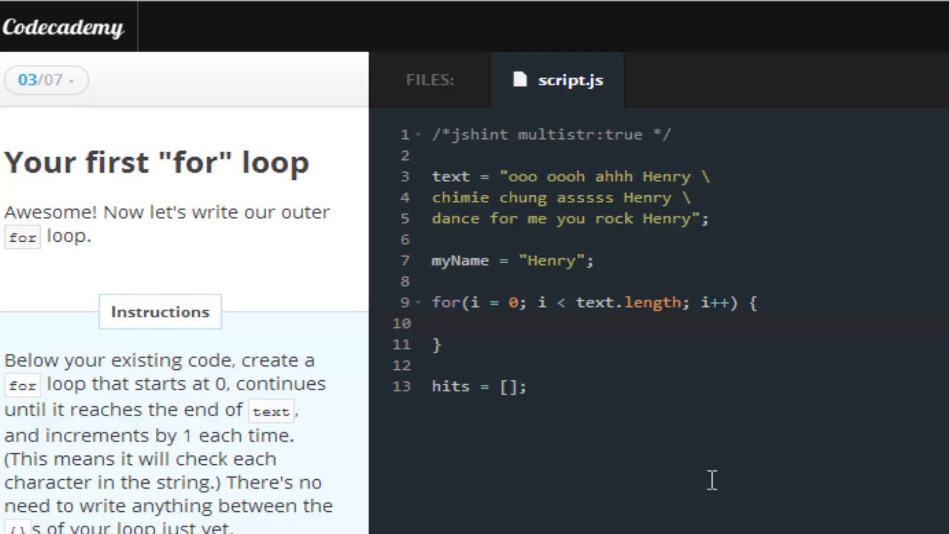
{"action": "left_click", "coordinate": [471, 322]}
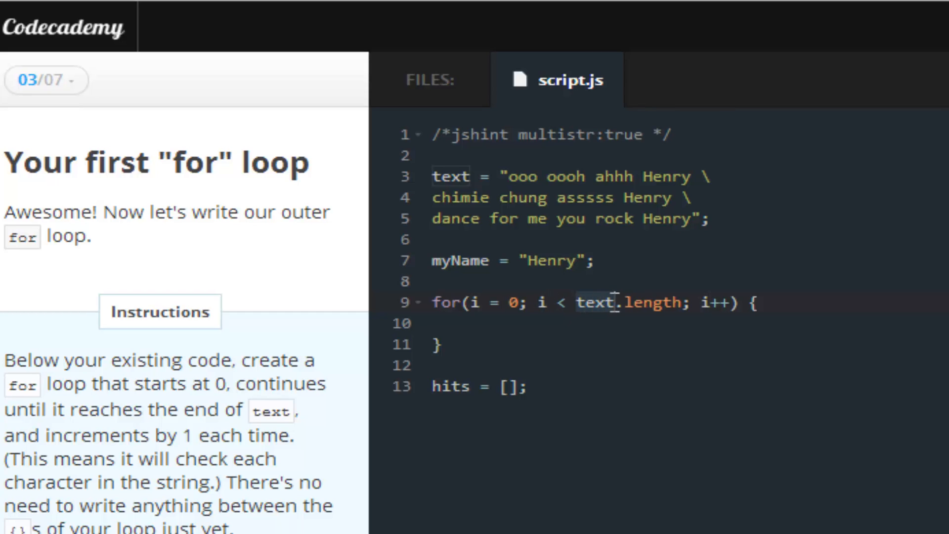
{"action": "mouse_move", "coordinate": [655, 305]}
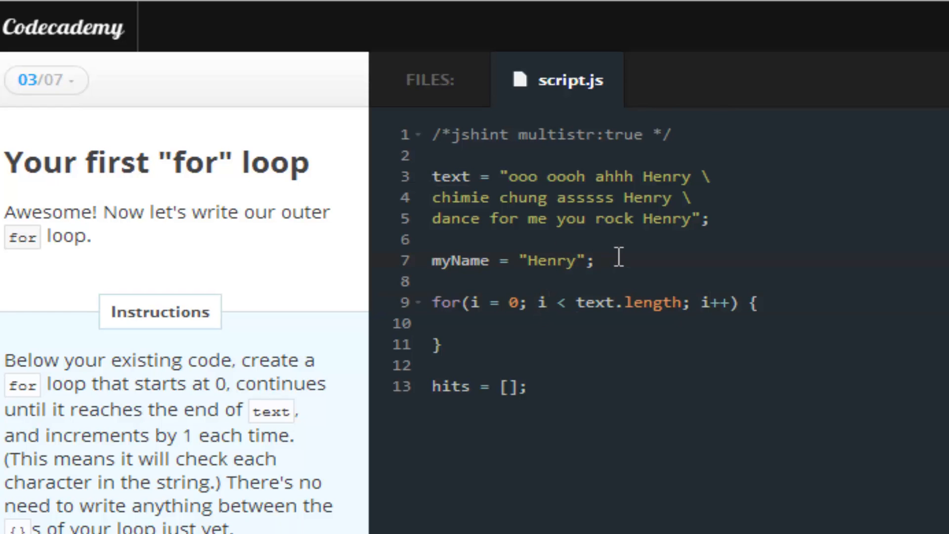
- Add console.log(text.length) to print the text length
{"action": "type", "text": "console"}
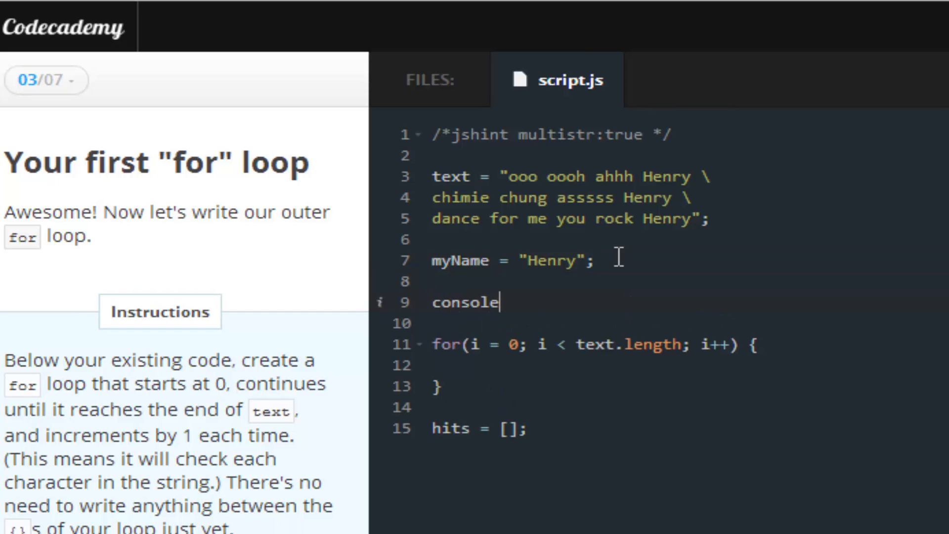
{"action": "type", "text": ".log()"}
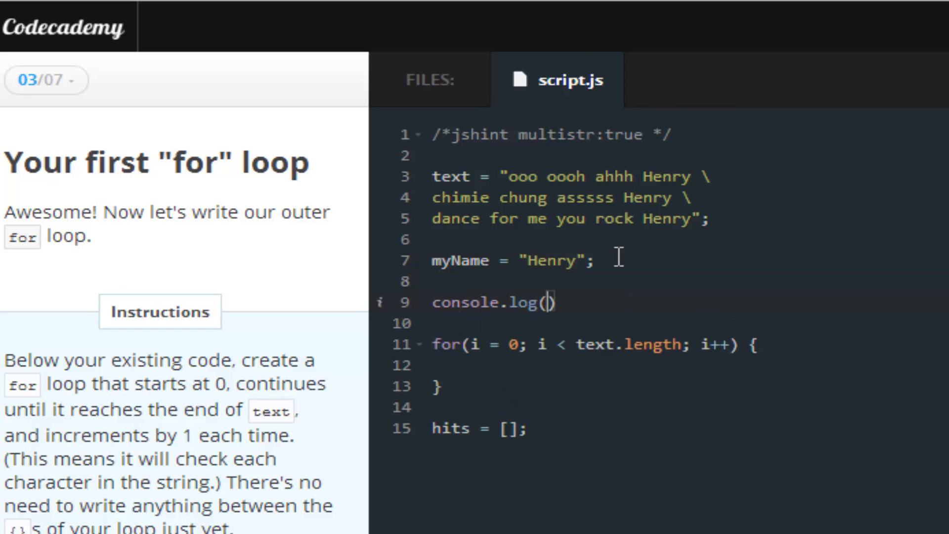
{"action": "type", "text": "text);"}
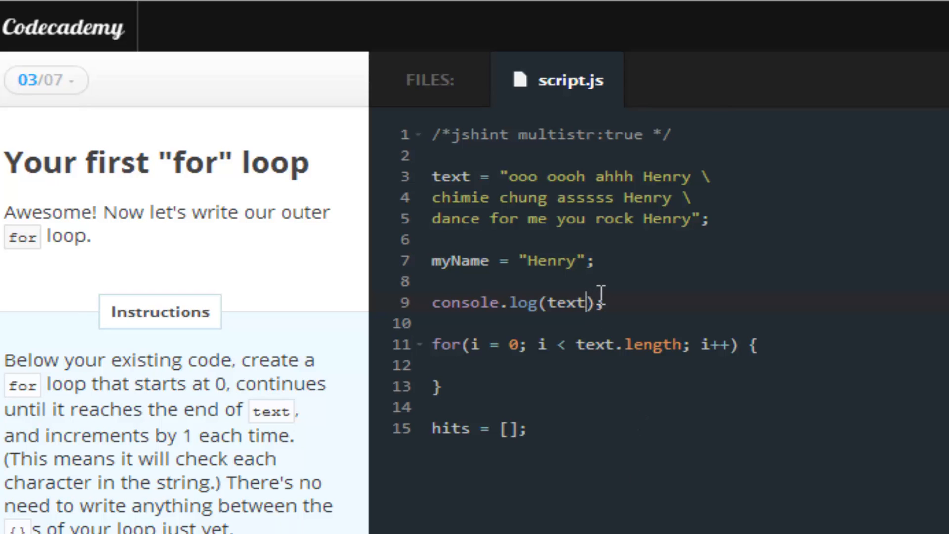
{"action": "type", "text": ".le"}
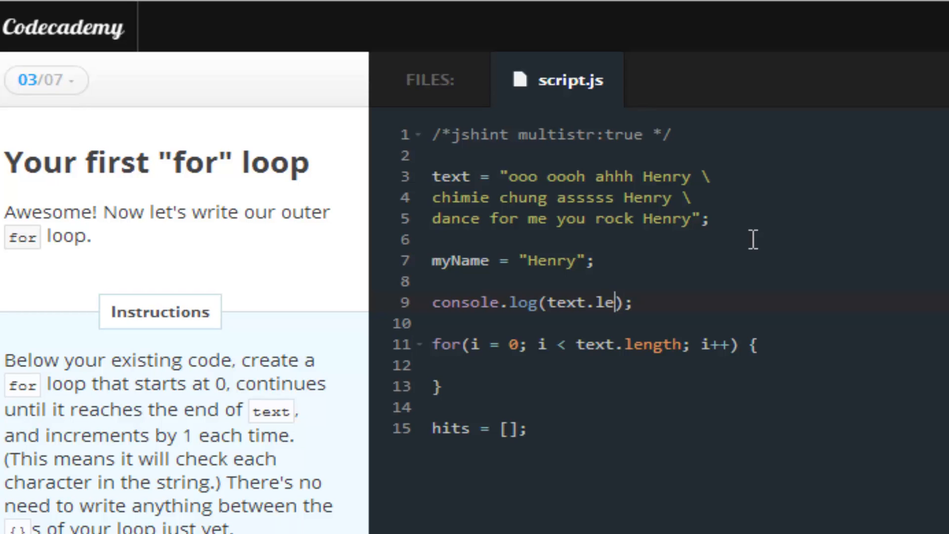
{"action": "type", "text": "ngth"}
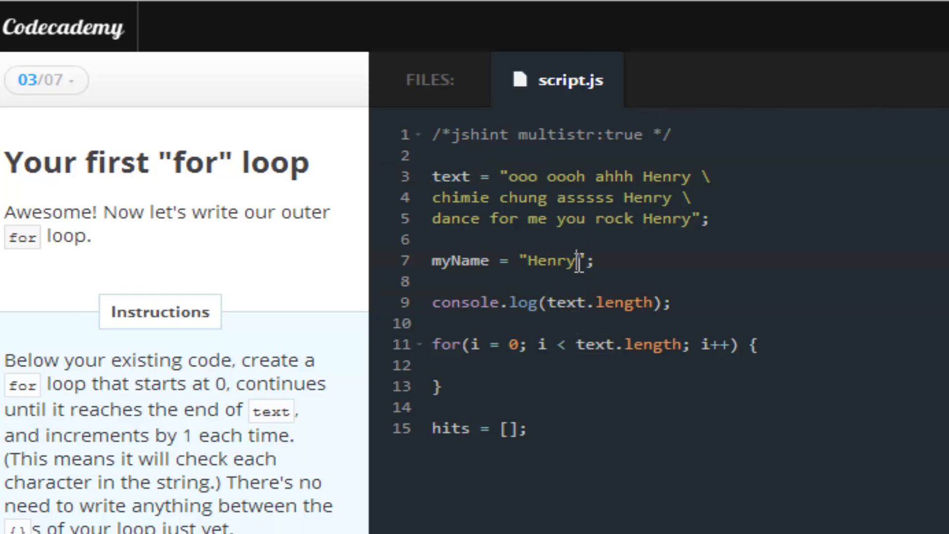
{"action": "mouse_move", "coordinate": [663, 299]}
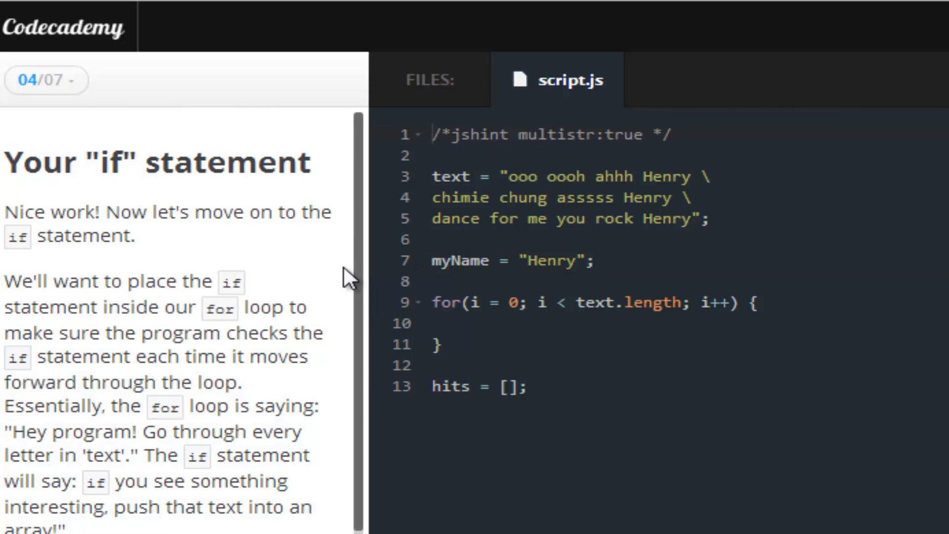
{"action": "scroll", "scroll_direction": "down", "scroll_amount": 3}
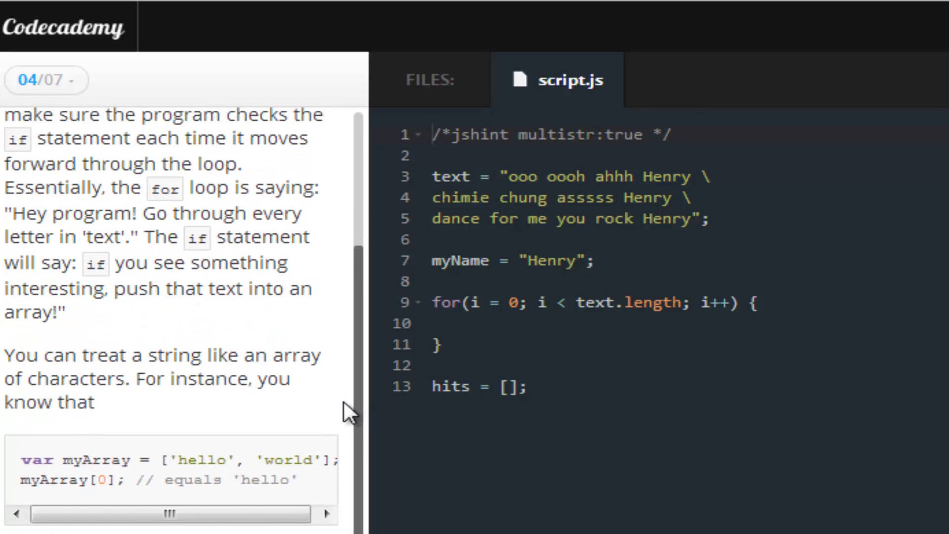
{"action": "scroll", "scroll_direction": "down", "scroll_amount": 3}
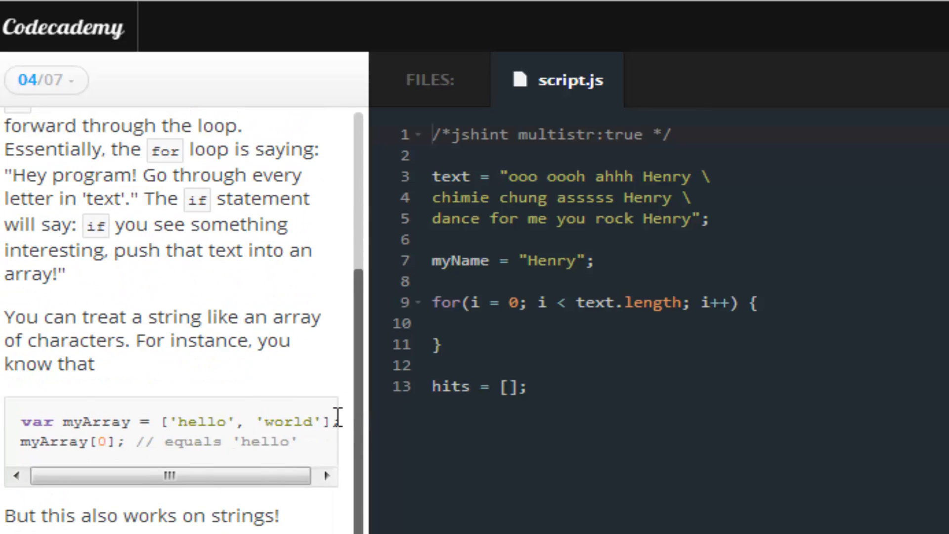
{"action": "mouse_move", "coordinate": [278, 475]}
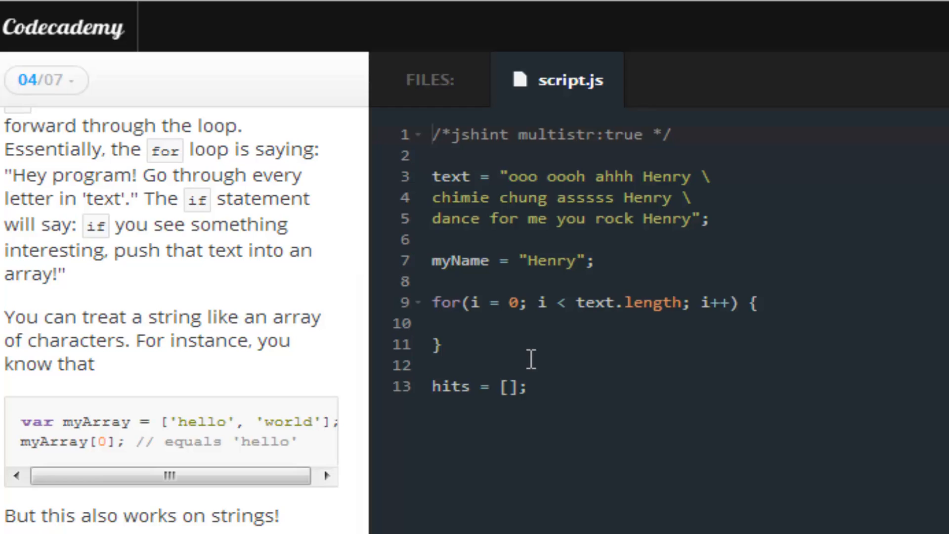
{"action": "mouse_move", "coordinate": [650, 264]}
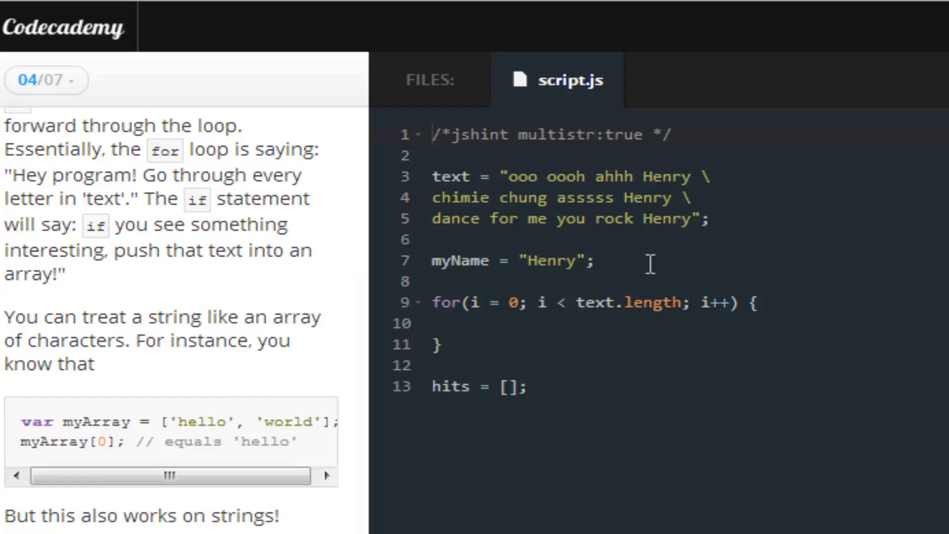
{"action": "left_click", "coordinate": [473, 323]}
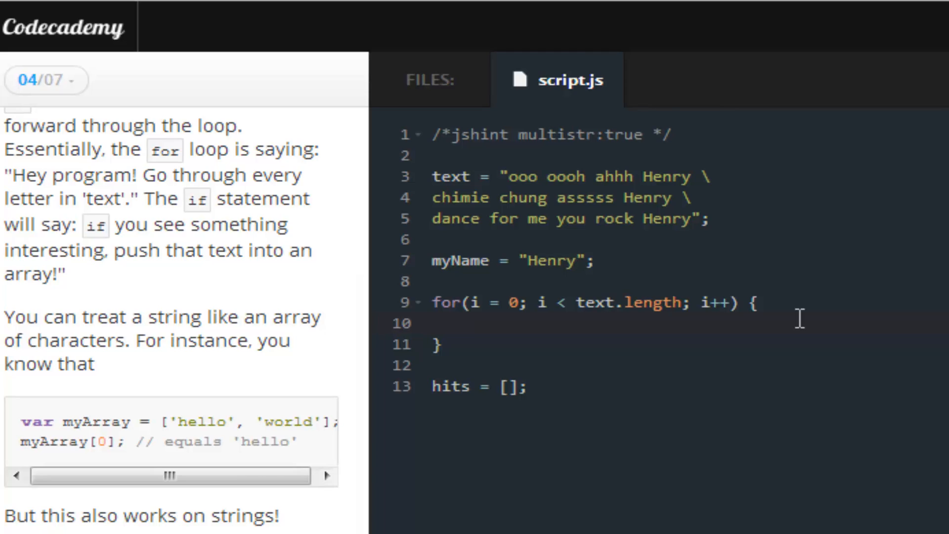
- Inside the loop, write if(text[i] == myName[0]) { and fix the comparison operator
{"action": "left_click", "coordinate": [471, 323]}
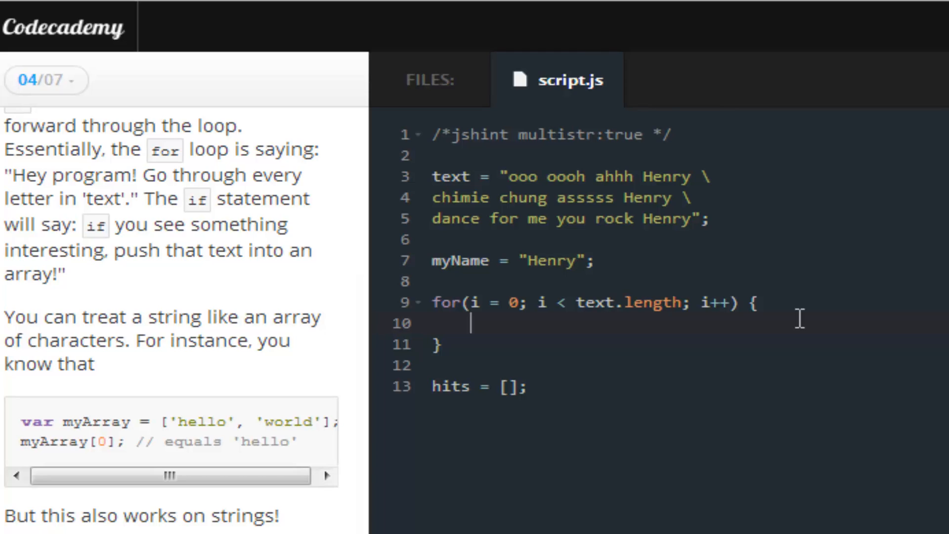
{"action": "type", "text": "if("}
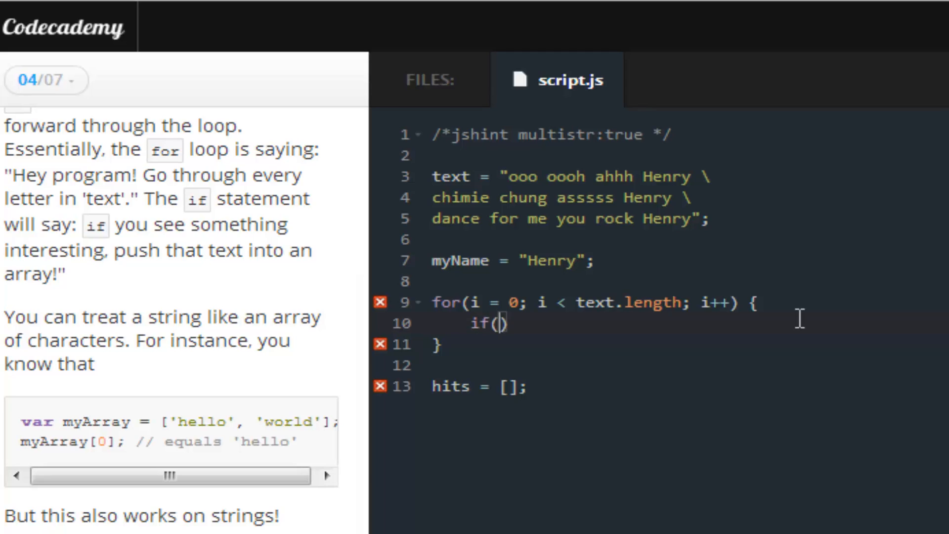
{"action": "type", "text": "text"}
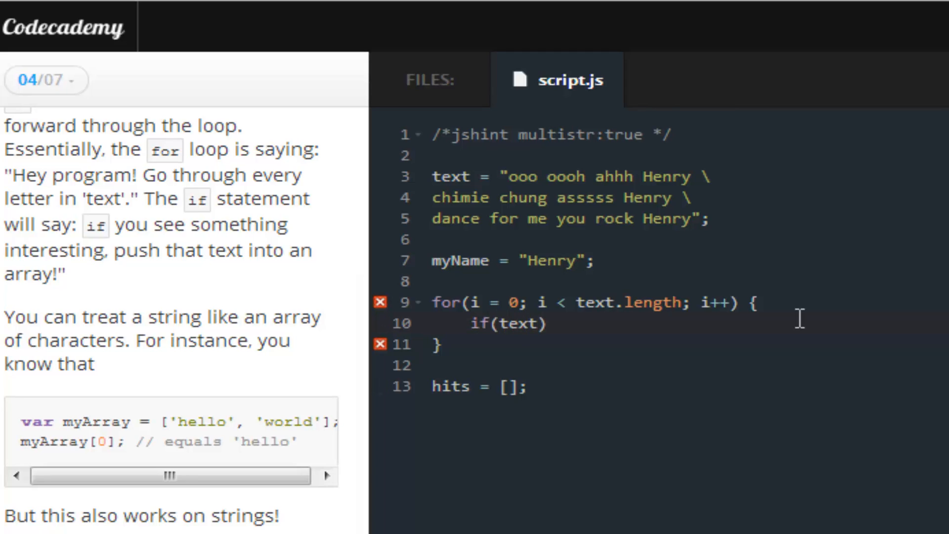
{"action": "type", "text": "[i]"}
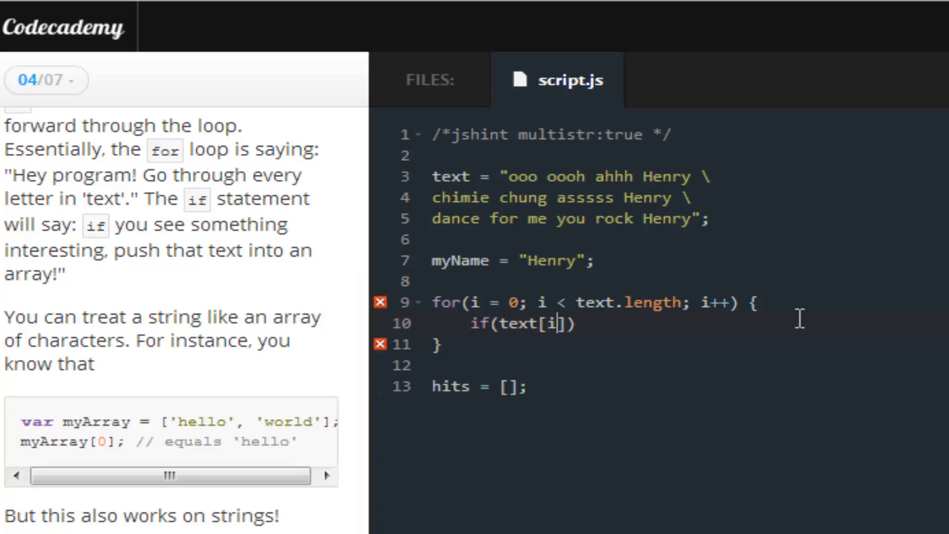
{"action": "type", "text": "=="}
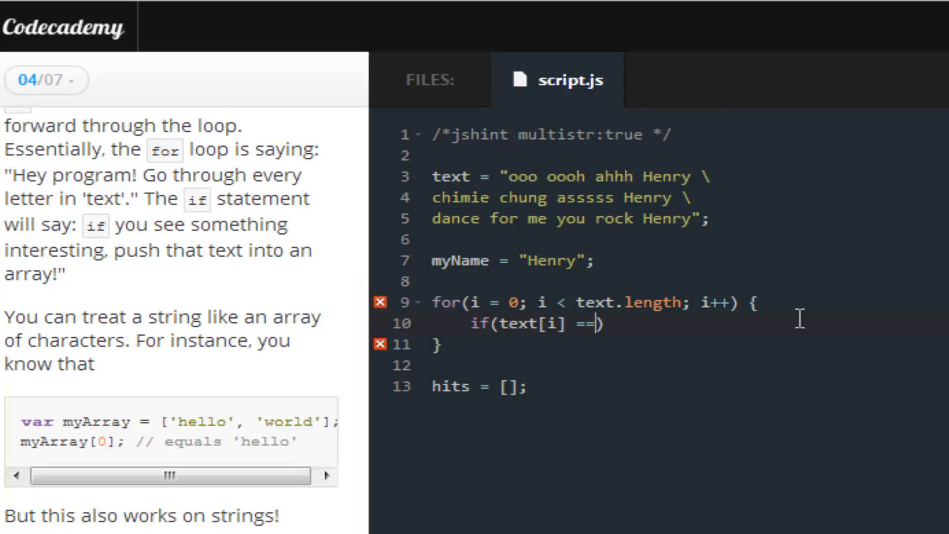
{"action": "type", "text": "my"}
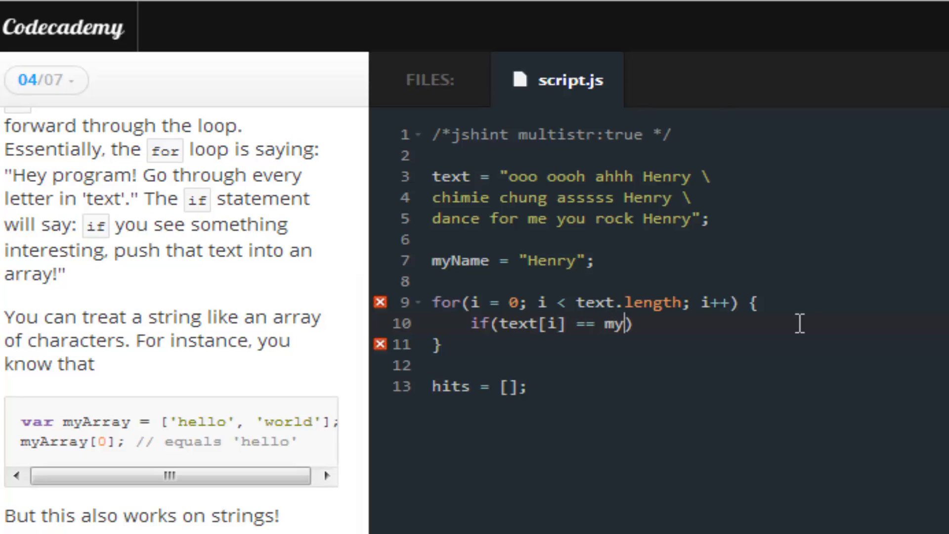
{"action": "type", "text": "Name[0]"}
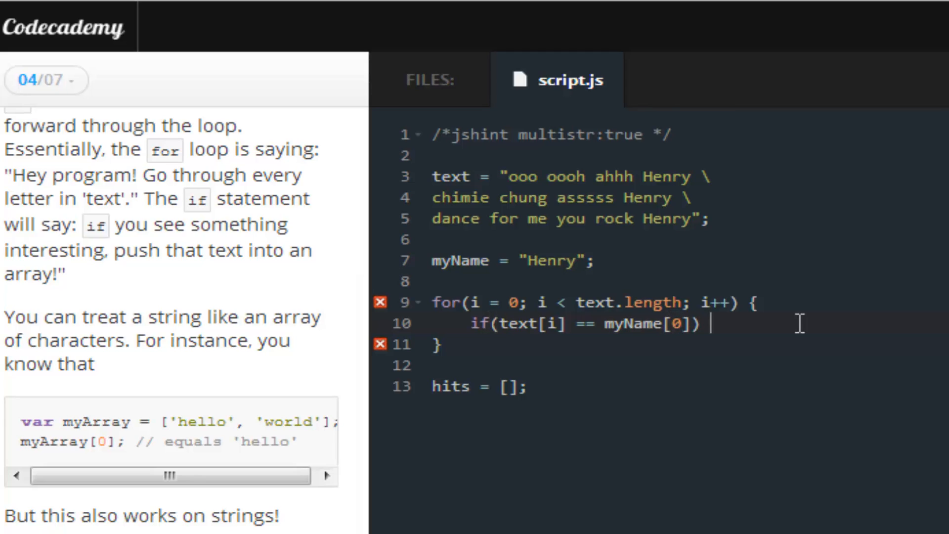
{"action": "type", "text": "{"}
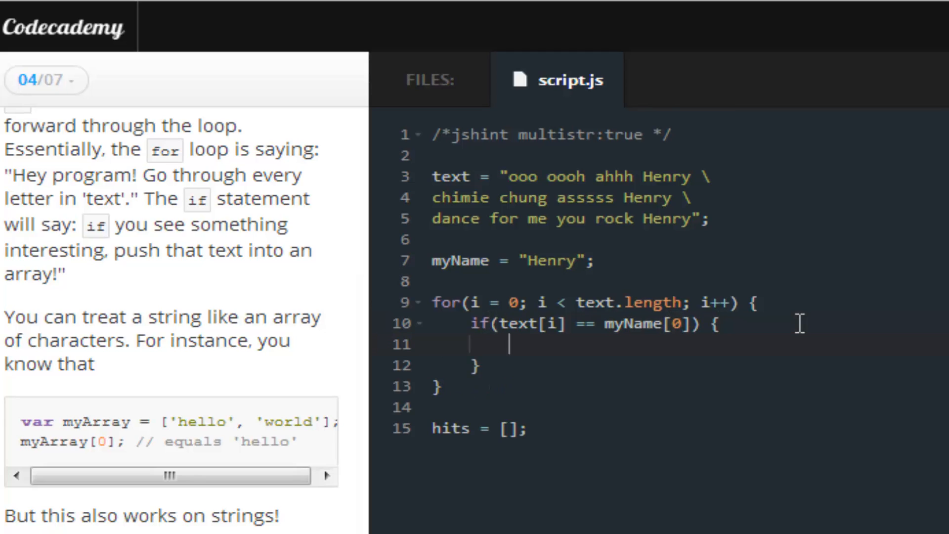
{"action": "mouse_move", "coordinate": [491, 345]}
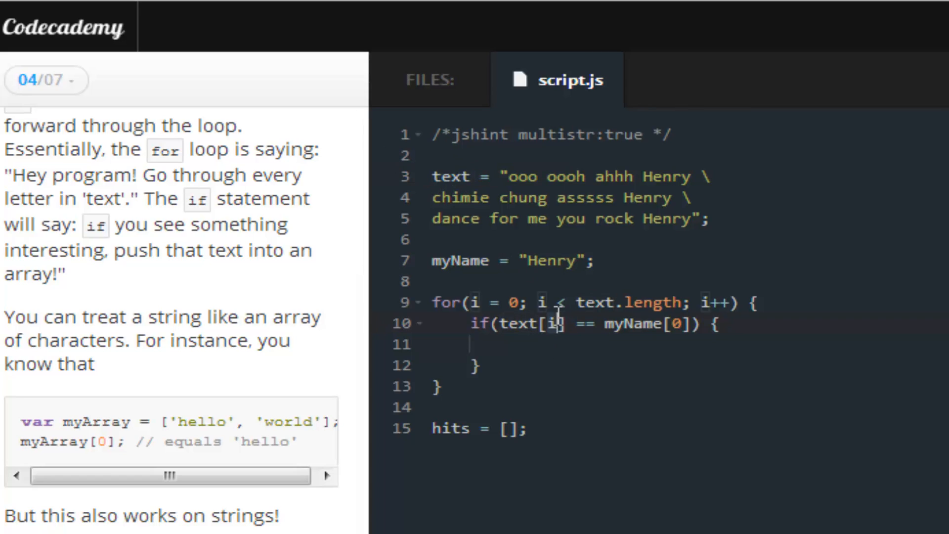
{"action": "mouse_move", "coordinate": [430, 151]}
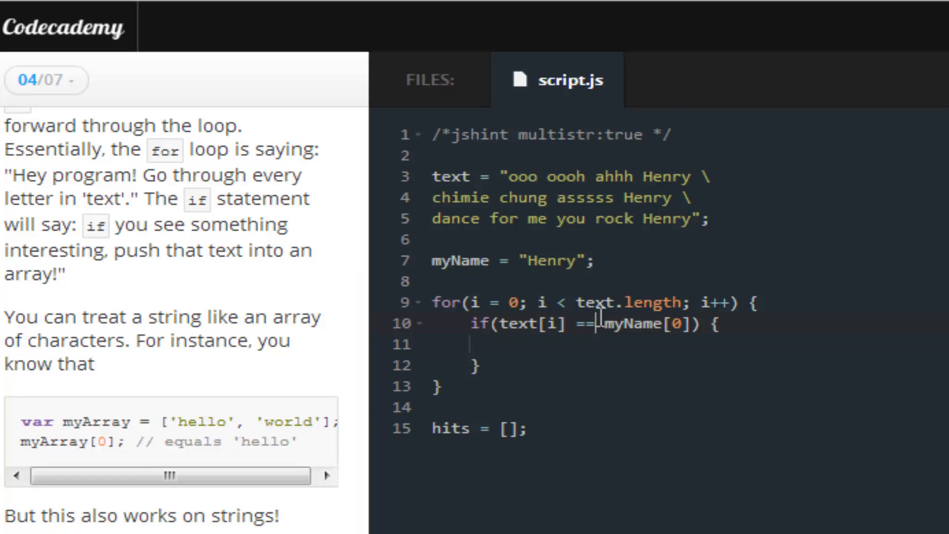
{"action": "key", "text": "Backspace"}
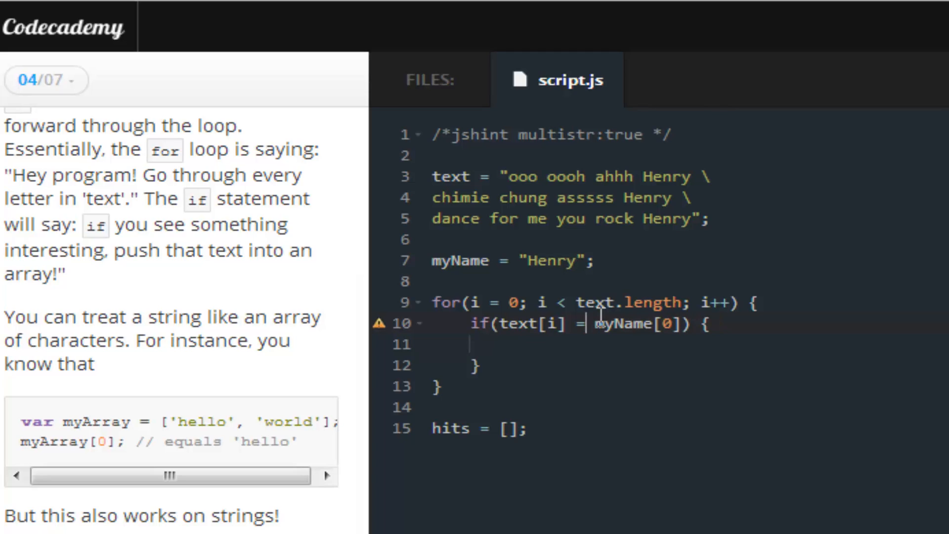
{"action": "type", "text": "="}
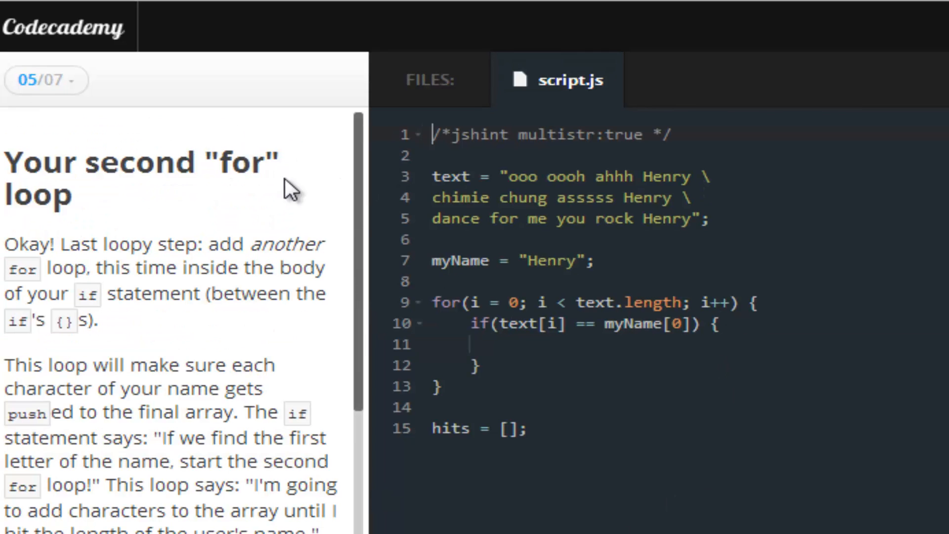
{"action": "mouse_move", "coordinate": [363, 216]}
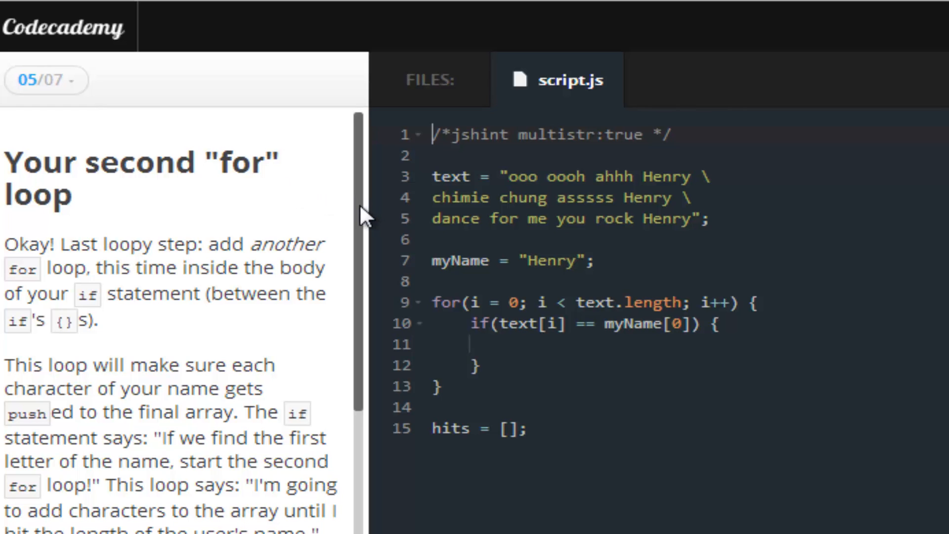
{"action": "scroll", "scroll_direction": "down", "scroll_amount": 3}
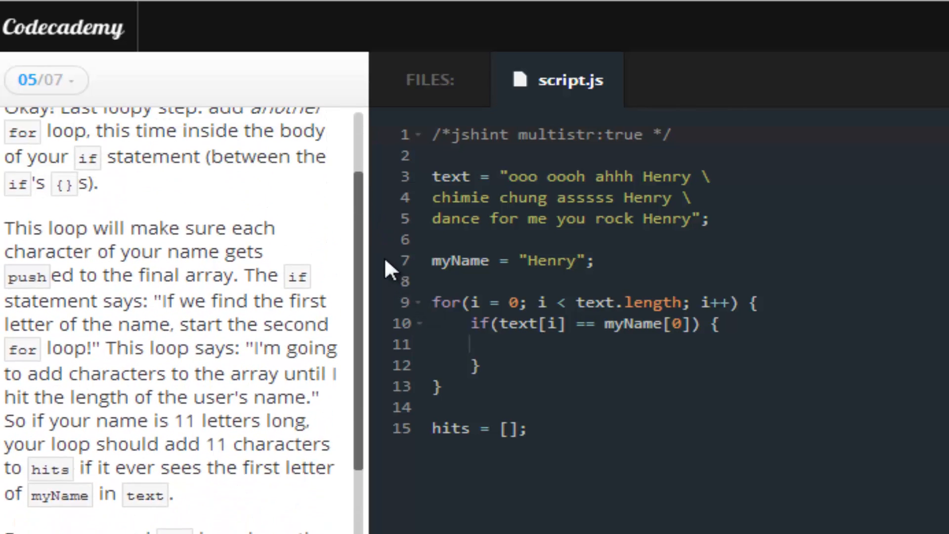
{"action": "scroll", "scroll_direction": "up", "scroll_amount": 3}
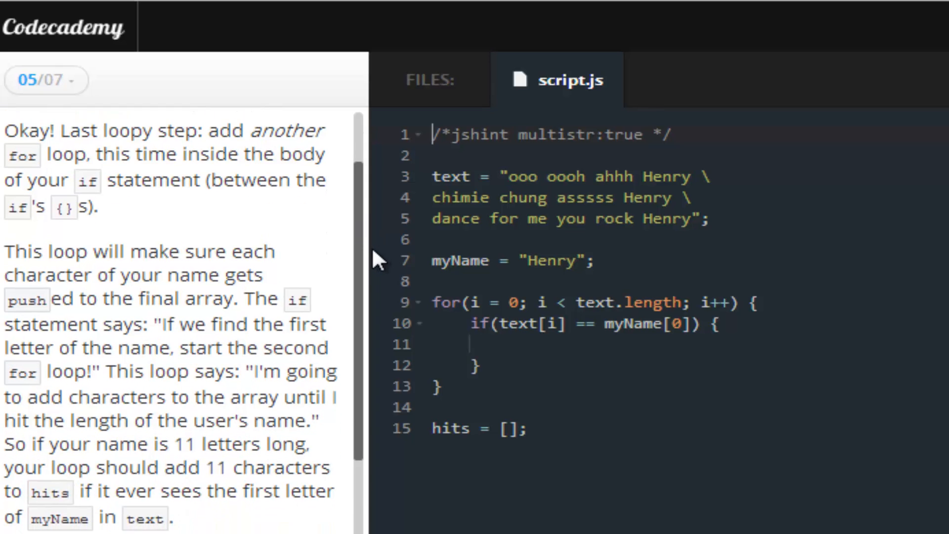
{"action": "scroll", "scroll_direction": "down", "scroll_amount": 3}
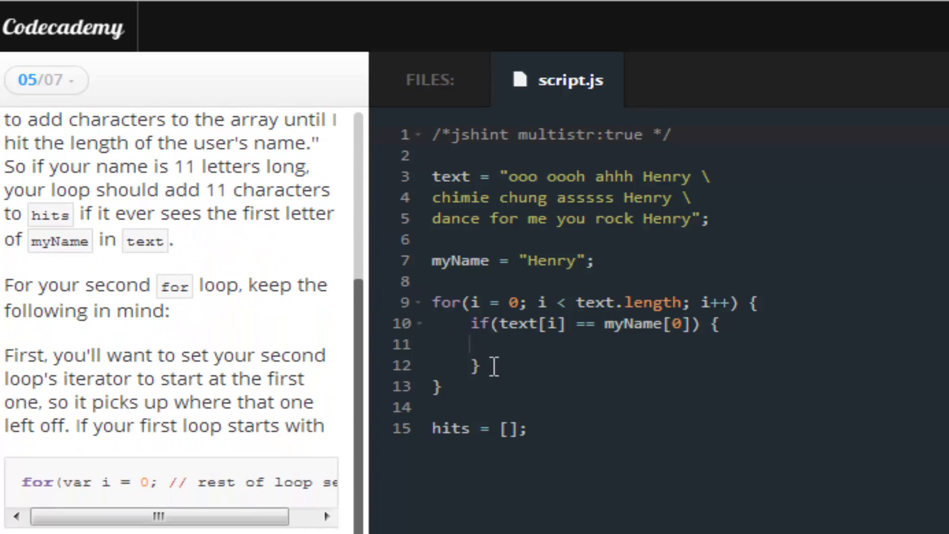
{"action": "scroll", "scroll_direction": "down", "scroll_amount": 3}
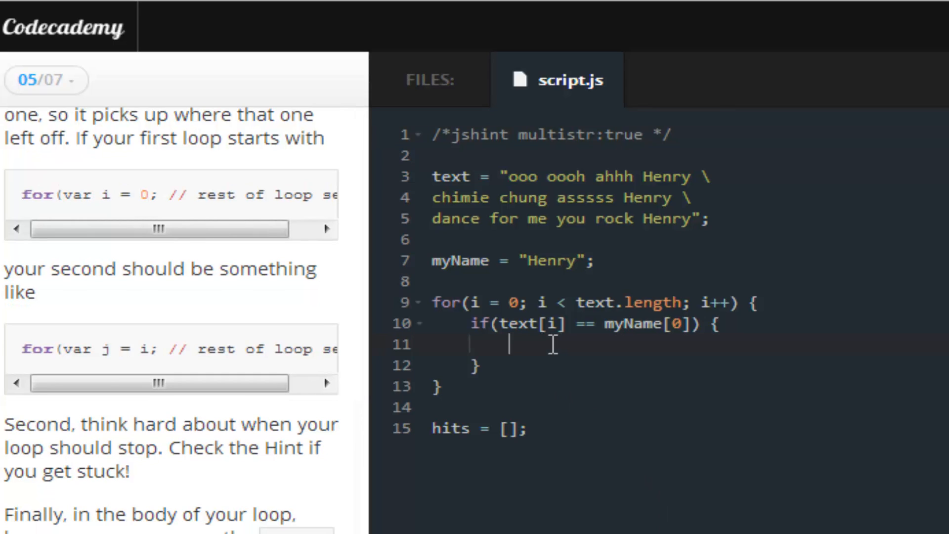
- Write the inner loop header for(j = i; j < myName.length + i; j++) {
{"action": "type", "text": "for(j = i;"}
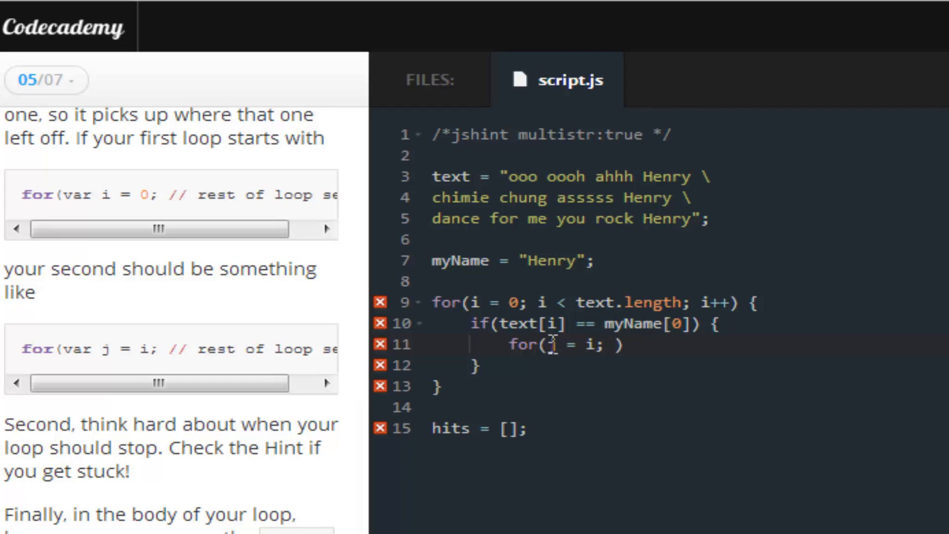
{"action": "type", "text": "j < m"}
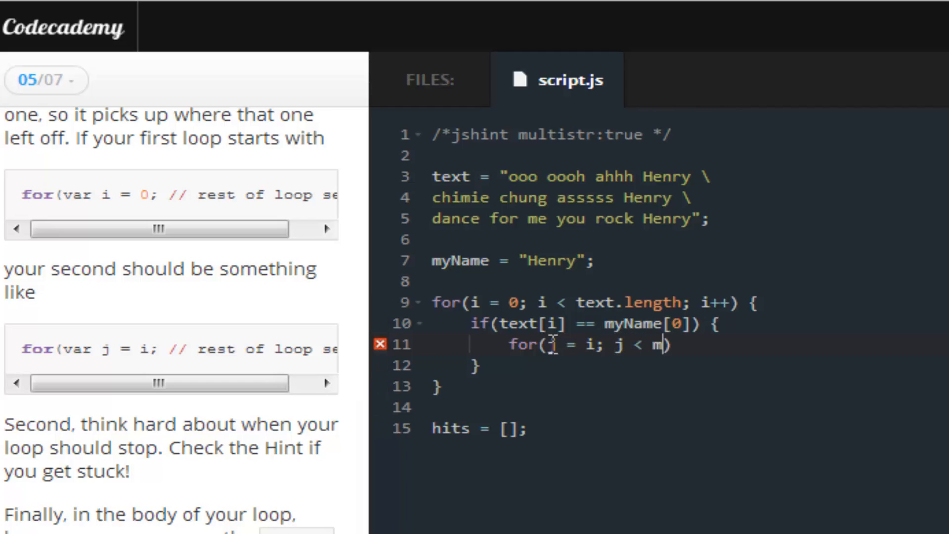
{"action": "type", "text": "yName.l"}
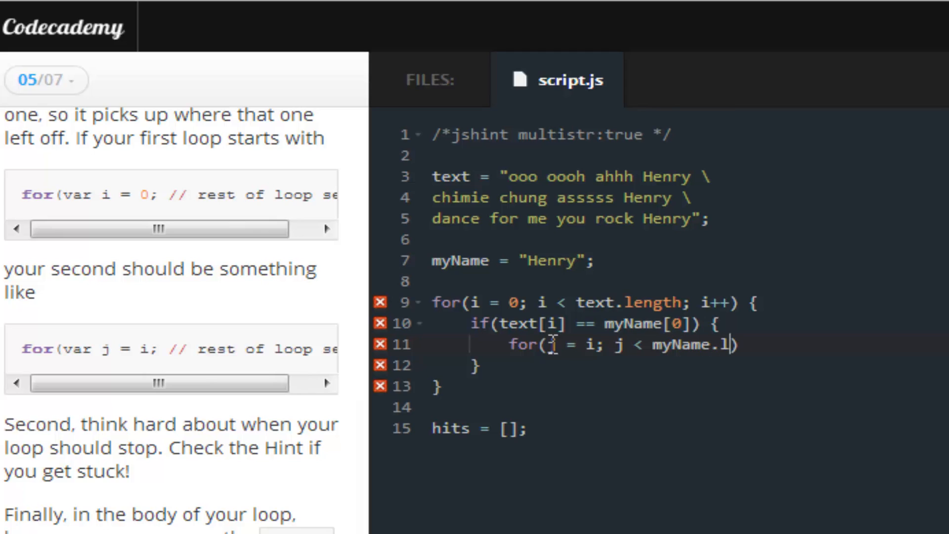
{"action": "type", "text": "ength"}
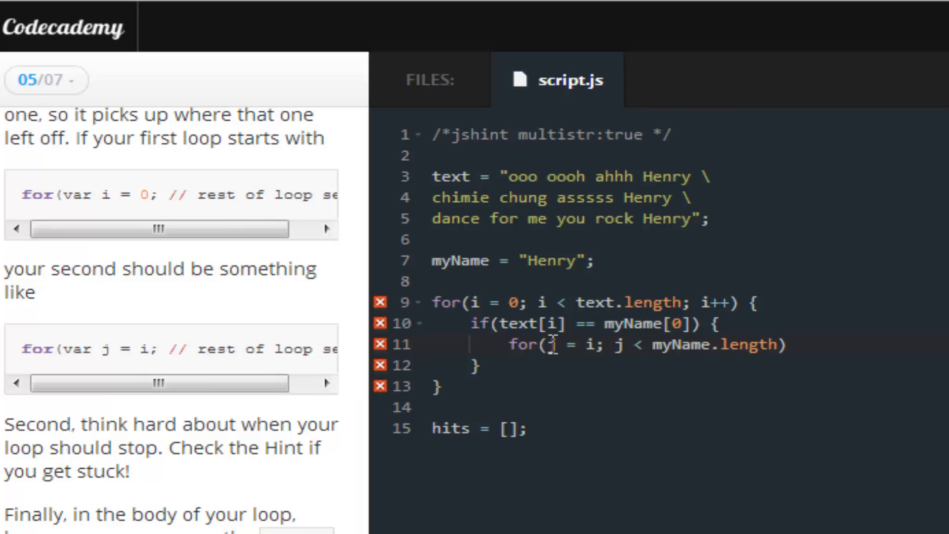
{"action": "type", "text": "++"}
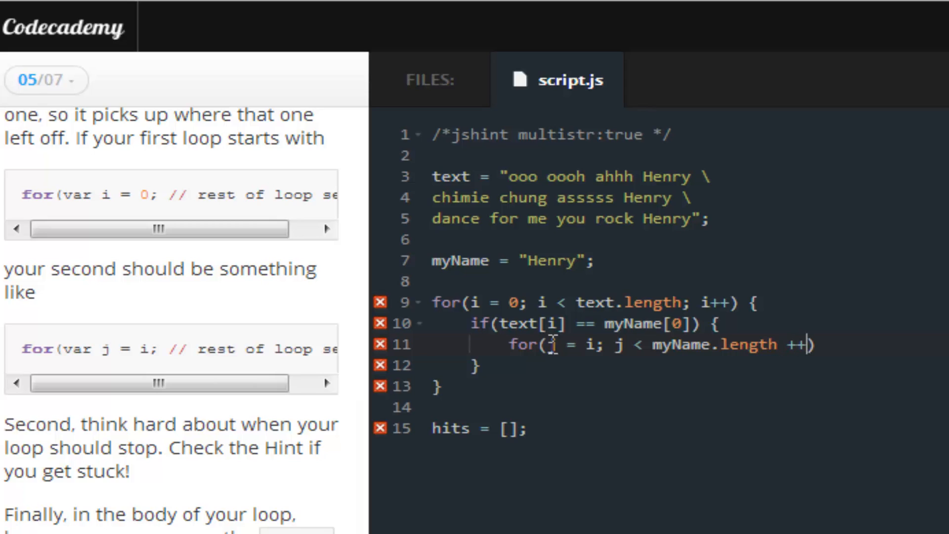
{"action": "key", "text": "Backspace"}
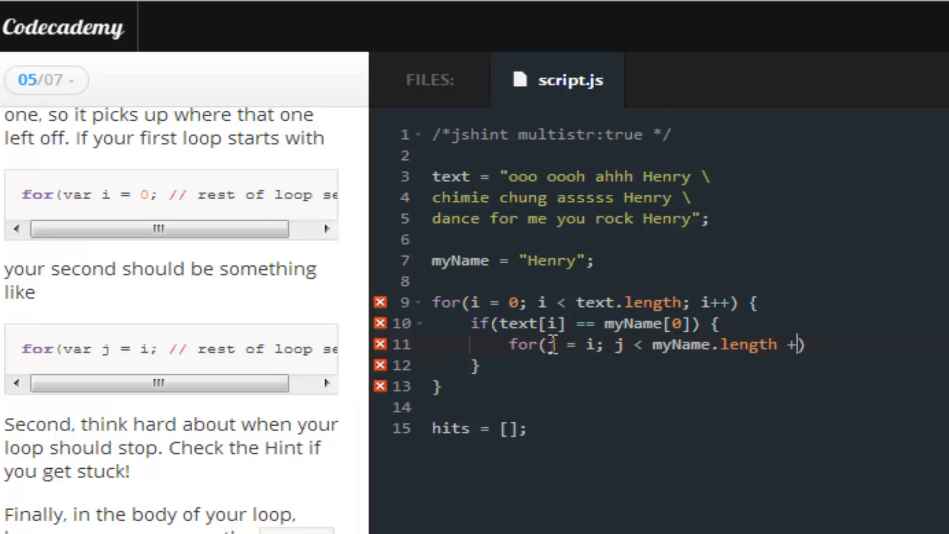
{"action": "type", "text": "i; j"}
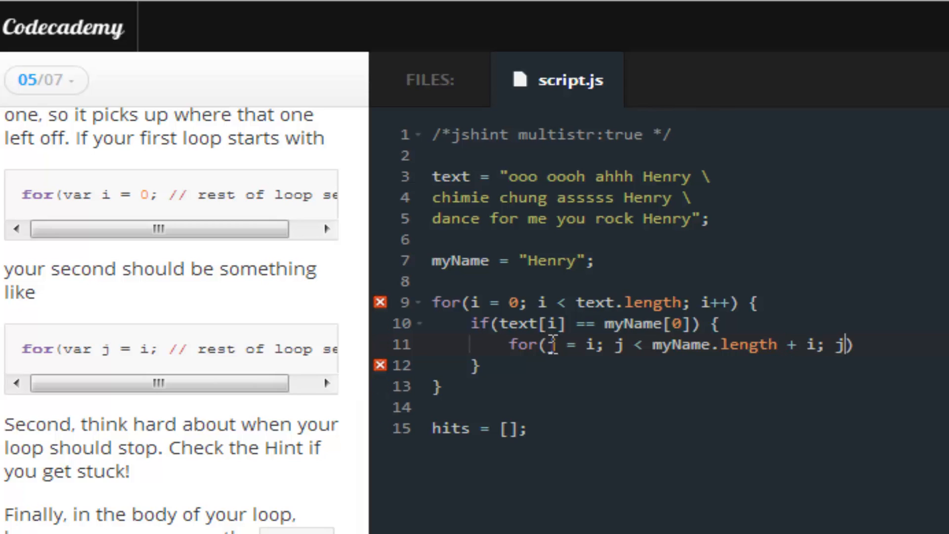
{"action": "type", "text": "++"}
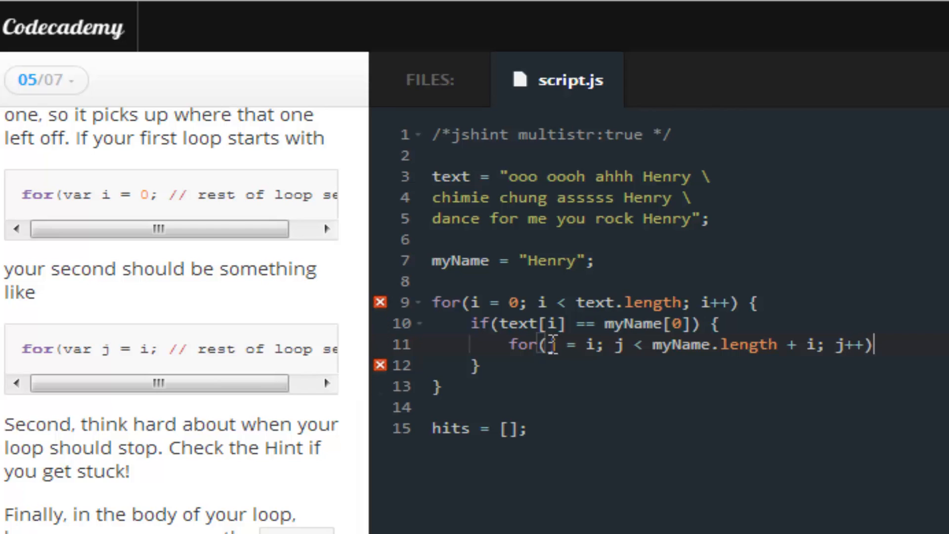
{"action": "type", "text": "{"}
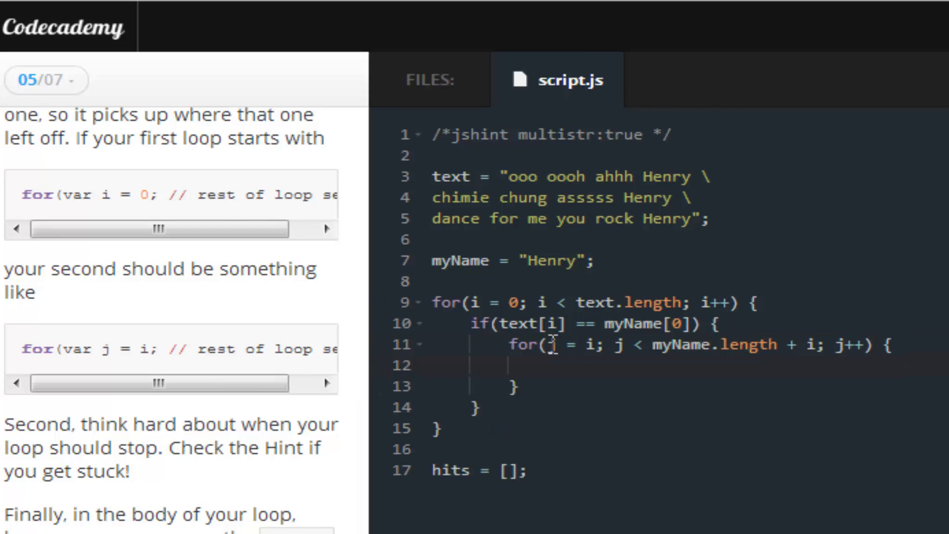
- Add hits.push(text[j]) inside the inner loop body
{"action": "left_click", "coordinate": [548, 365]}
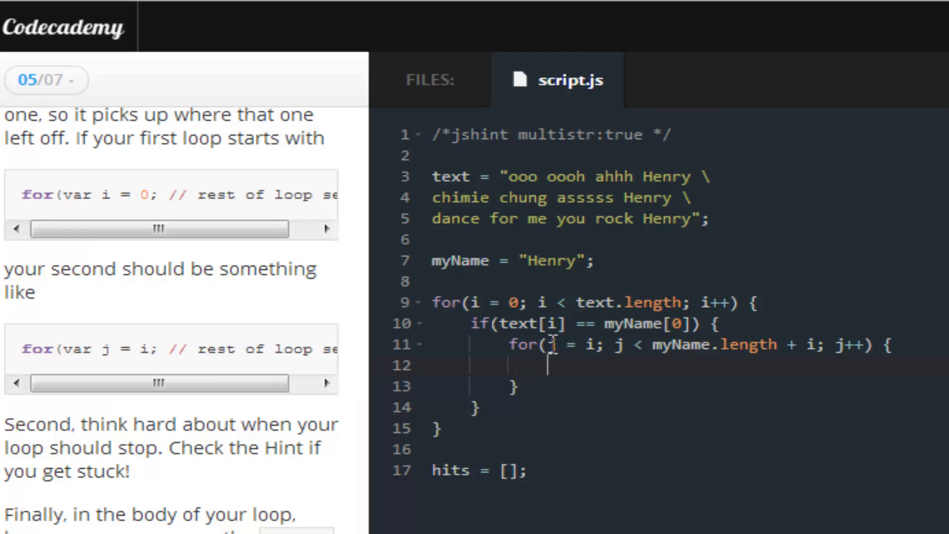
{"action": "type", "text": "hits.pu"}
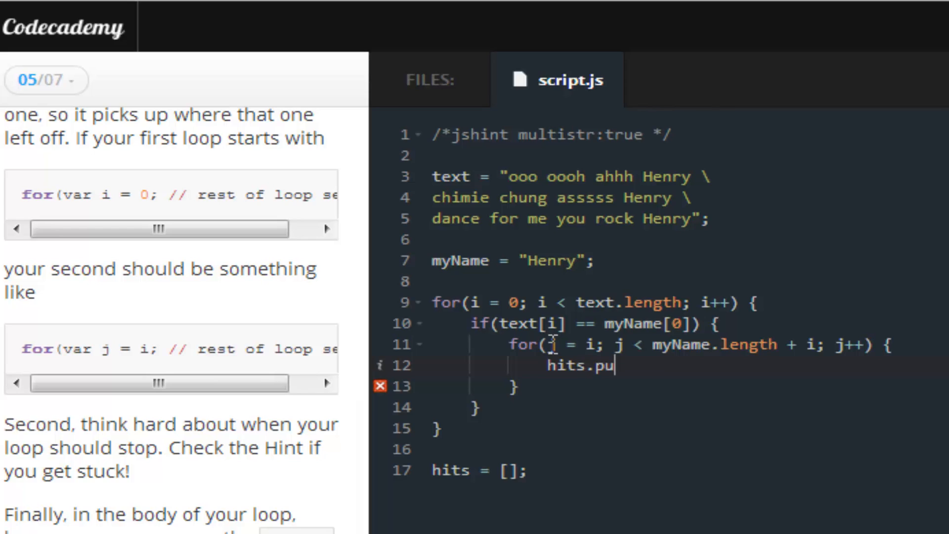
{"action": "type", "text": "sh(te)"}
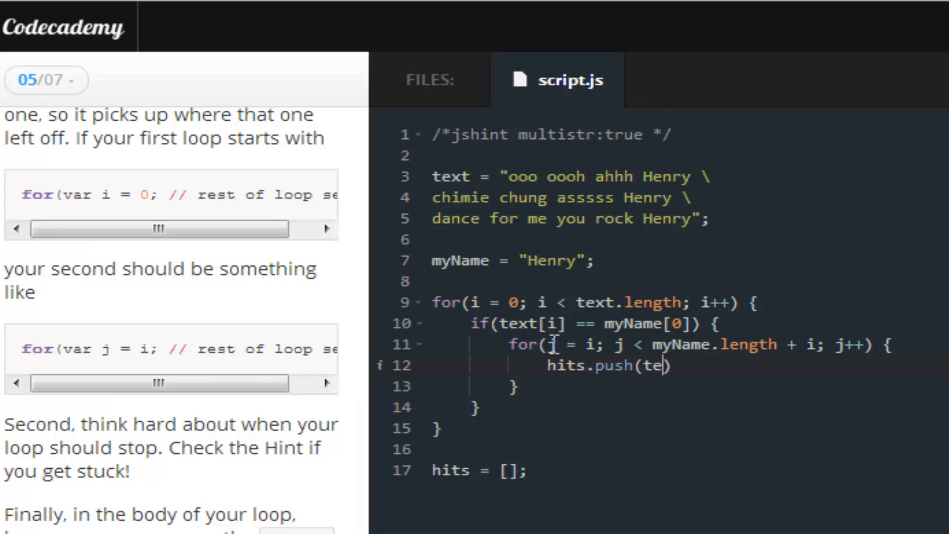
{"action": "type", "text": "xt[j"}
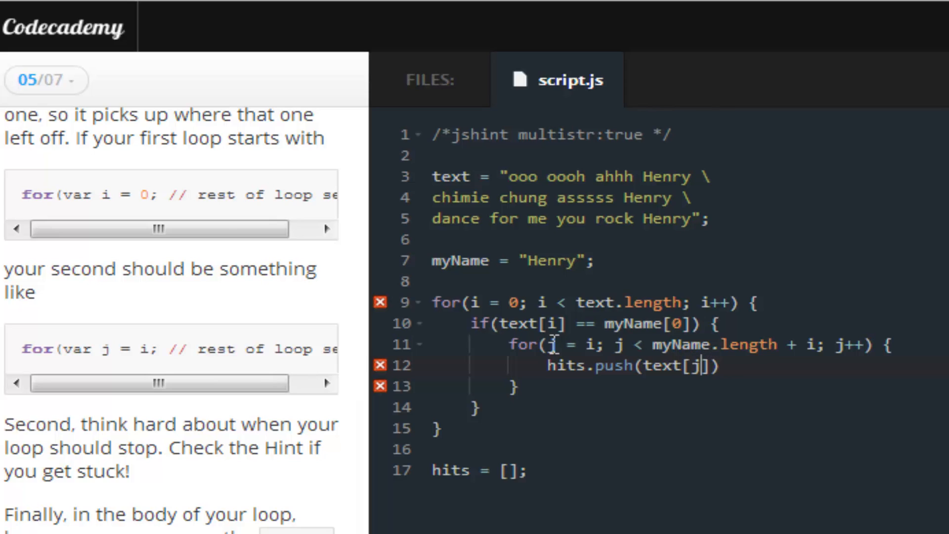
- End the push statement with a semicolon and advance to the Log it! exercise
{"action": "type", "text": ";"}
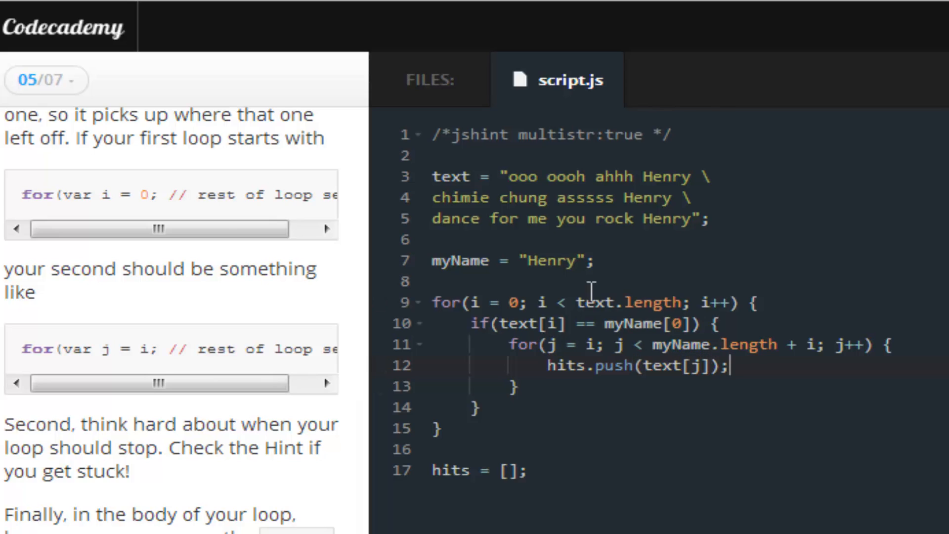
{"action": "left_click", "coordinate": [551, 324]}
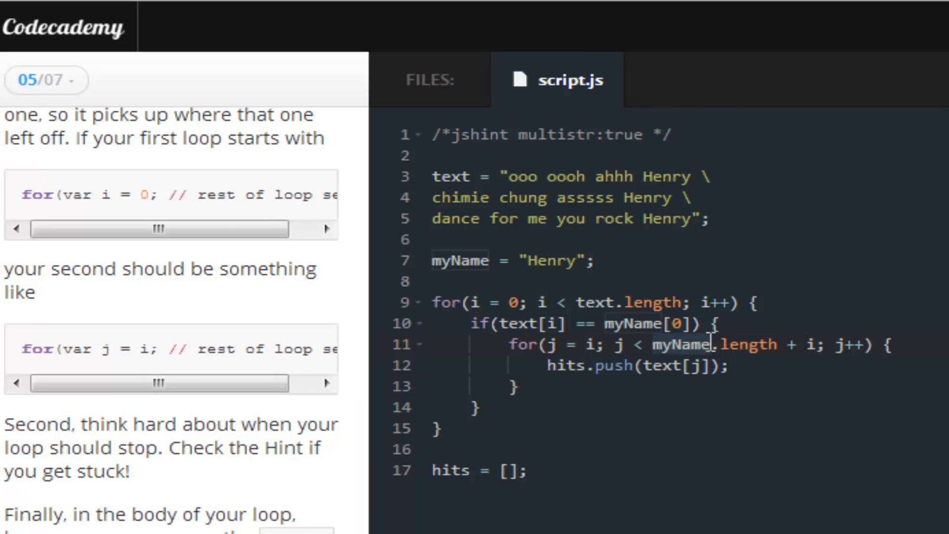
{"action": "left_click", "coordinate": [528, 260]}
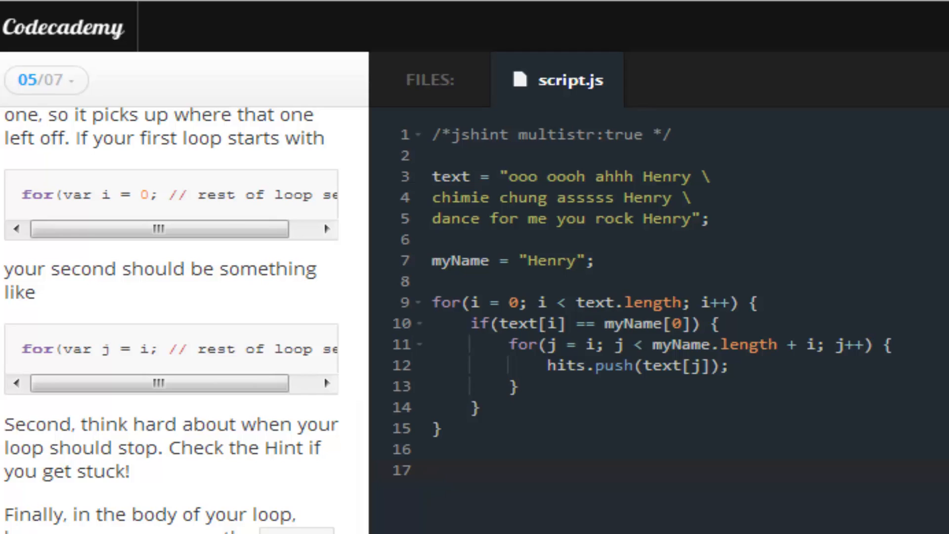
- Remove the trailing hits = []; declaration on line 17
{"action": "left_click", "coordinate": [433, 470]}
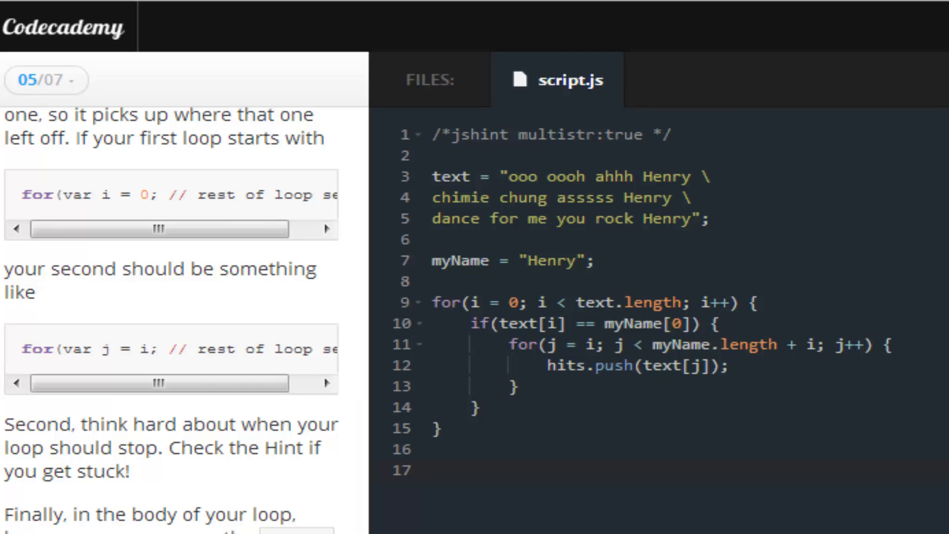
{"action": "type", "text": "hits = [];"}
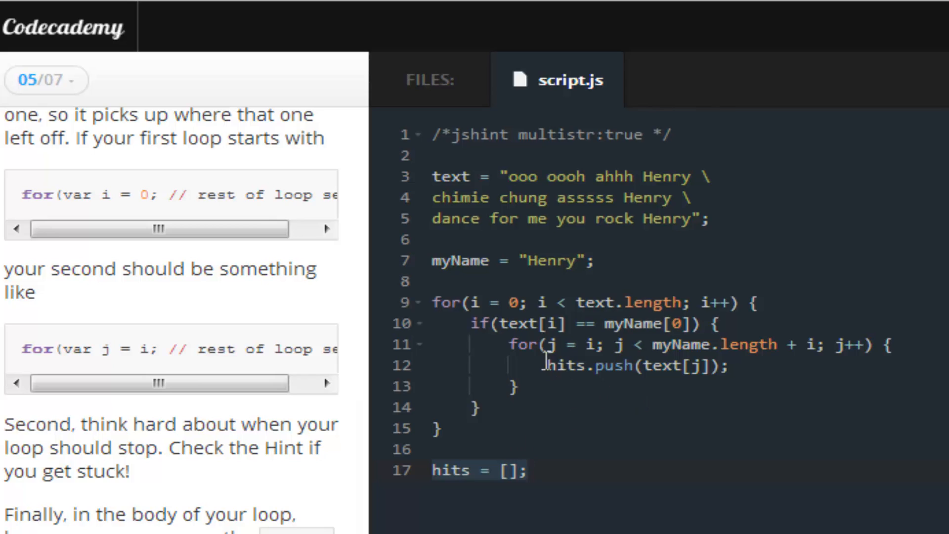
{"action": "left_click", "coordinate": [530, 470]}
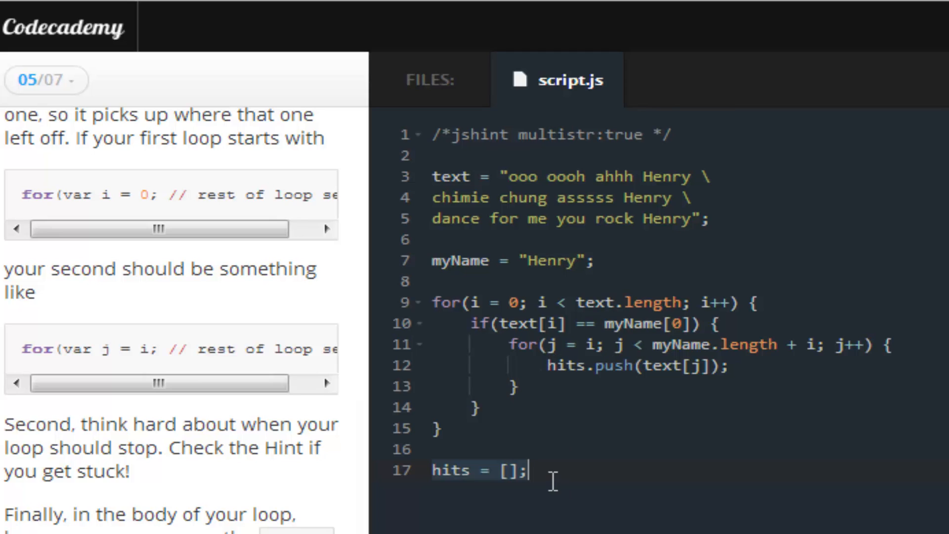
{"action": "key", "text": "Backspace"}
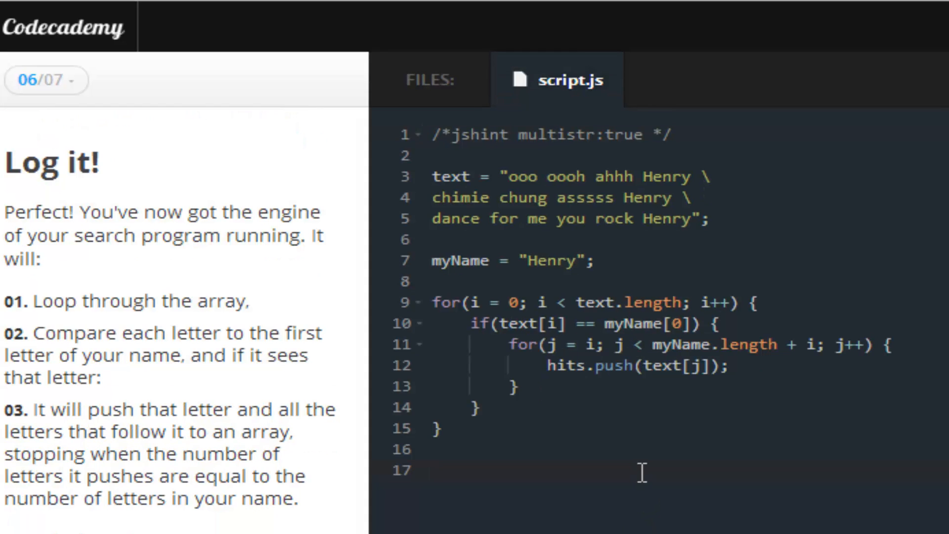
- Start an if block below the loops checking hits.length against zero
{"action": "type", "text": "if()"}
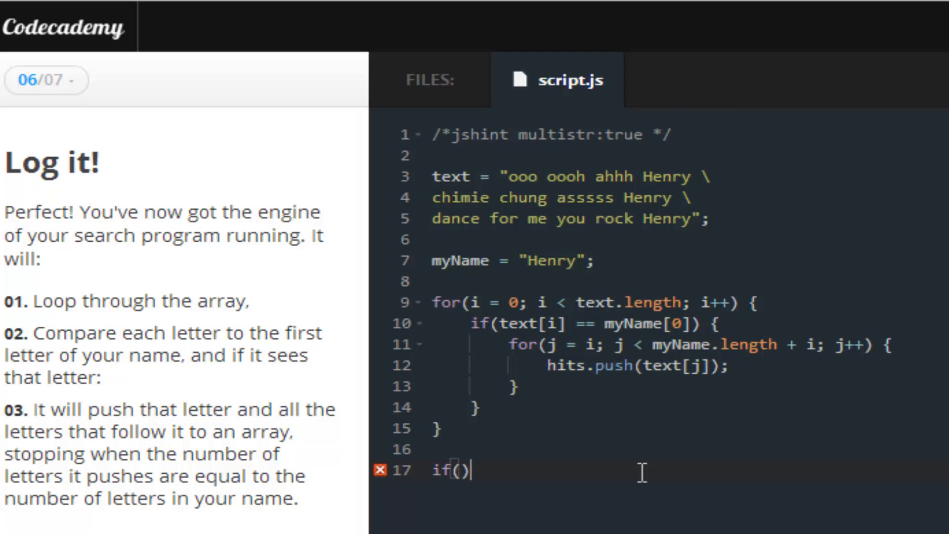
{"action": "type", "text": ";"}
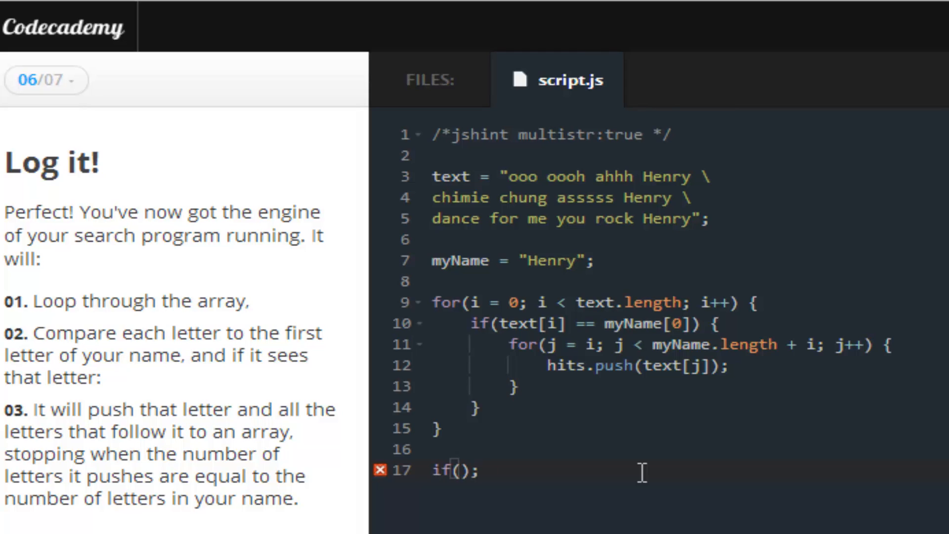
{"action": "type", "text": "{}"}
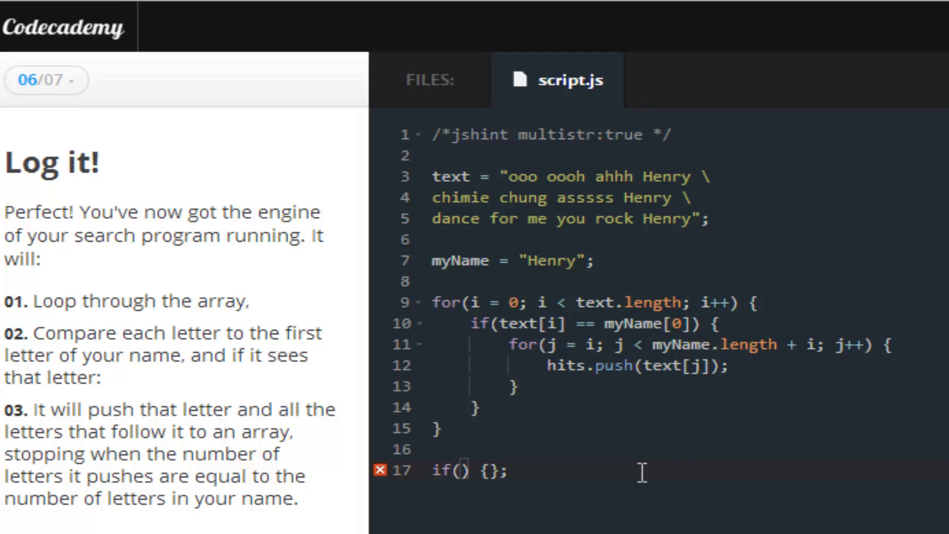
{"action": "type", "text": "hits."}
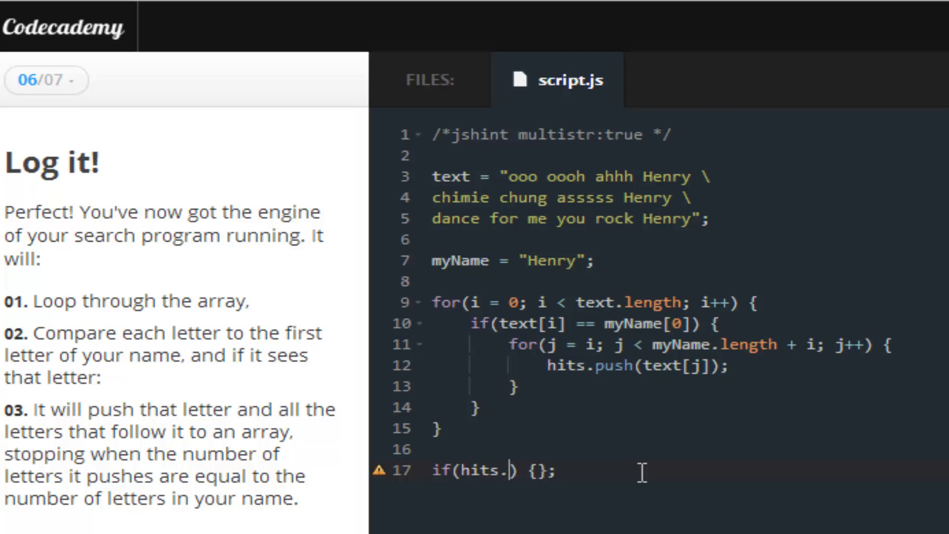
{"action": "type", "text": "length"}
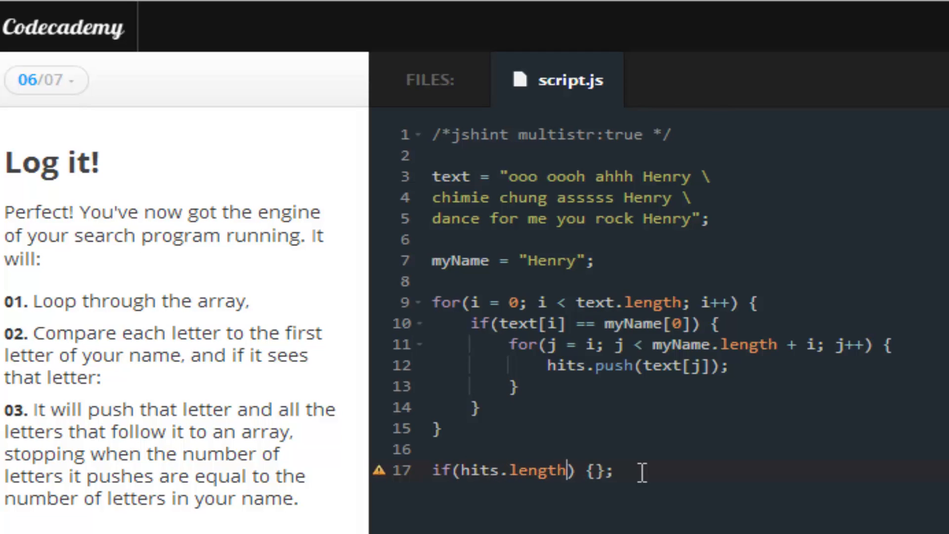
{"action": "type", "text": "=== 0"}
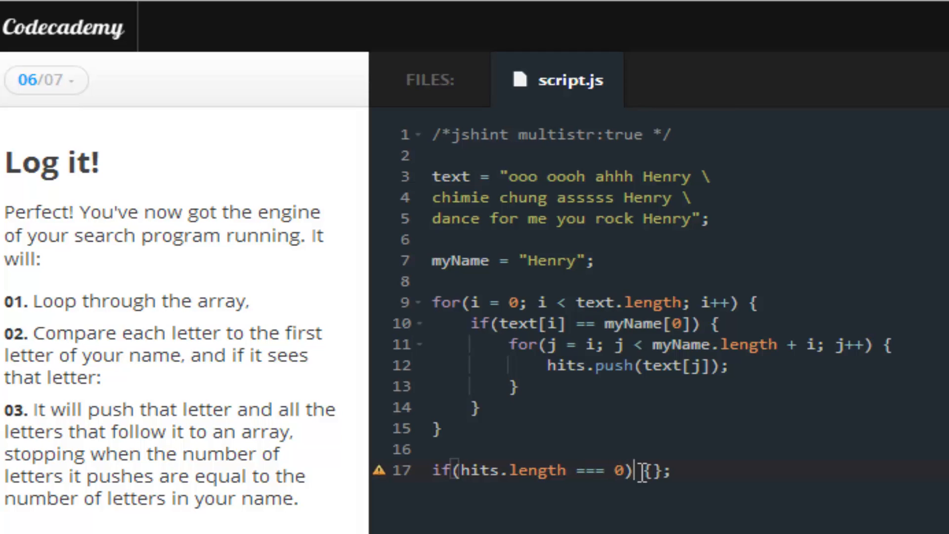
{"action": "key", "text": "Enter"}
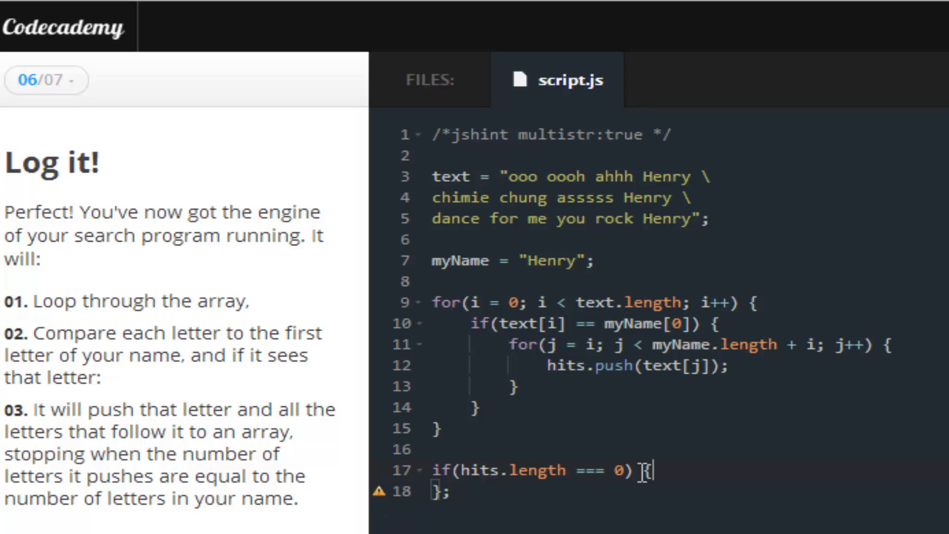
{"action": "key", "text": "Enter"}
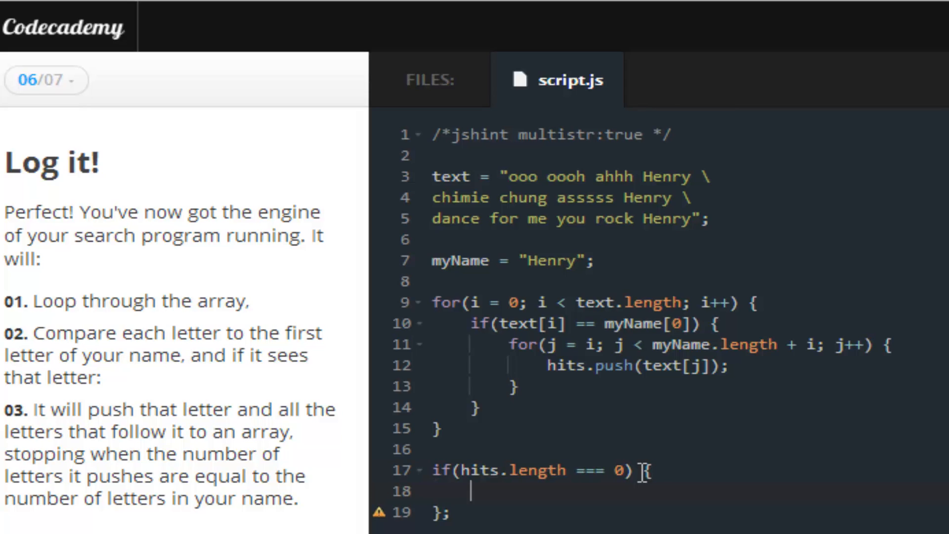
- Log "Your name was not found" inside it and delete the semicolon after the brace
{"action": "type", "text": "console."}
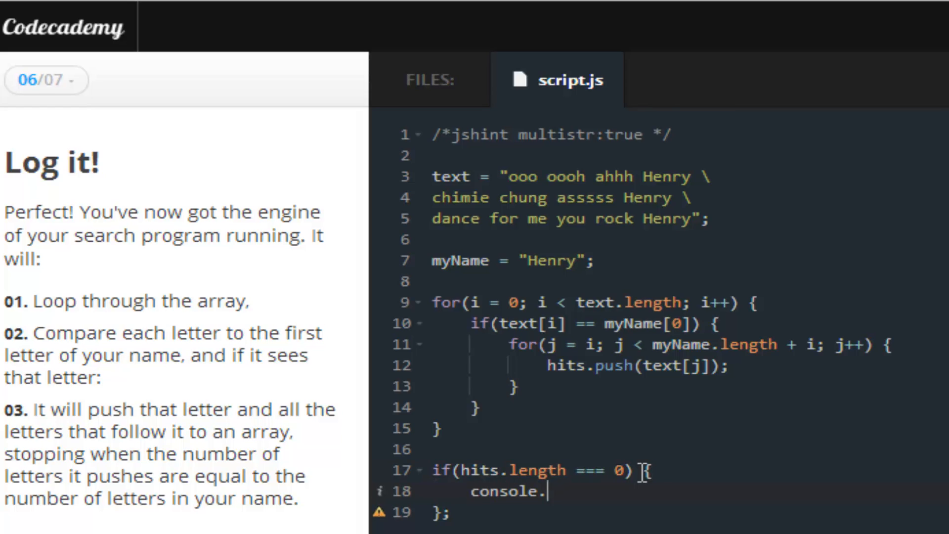
{"action": "type", "text": "log"}
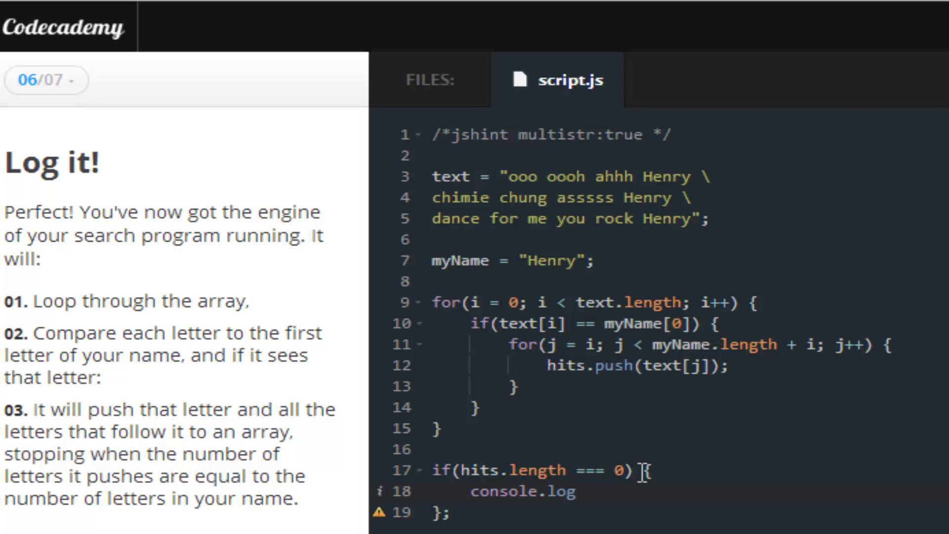
{"action": "type", "text": "()"}
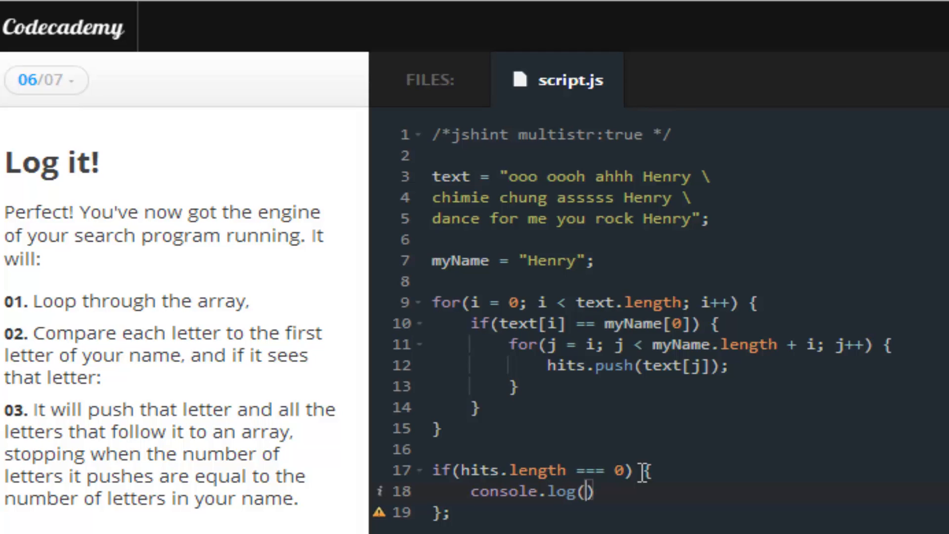
{"action": "type", "text": "\"\""}
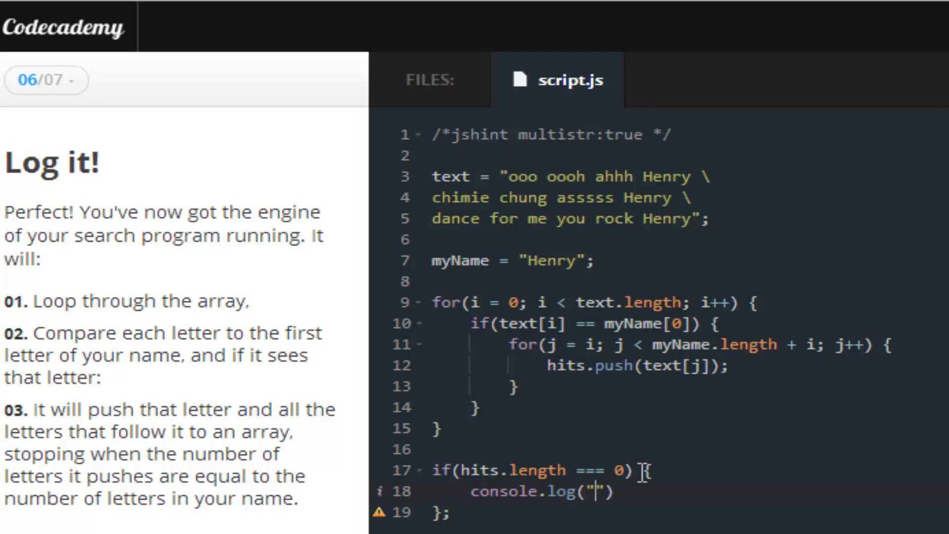
{"action": "type", "text": "Y"}
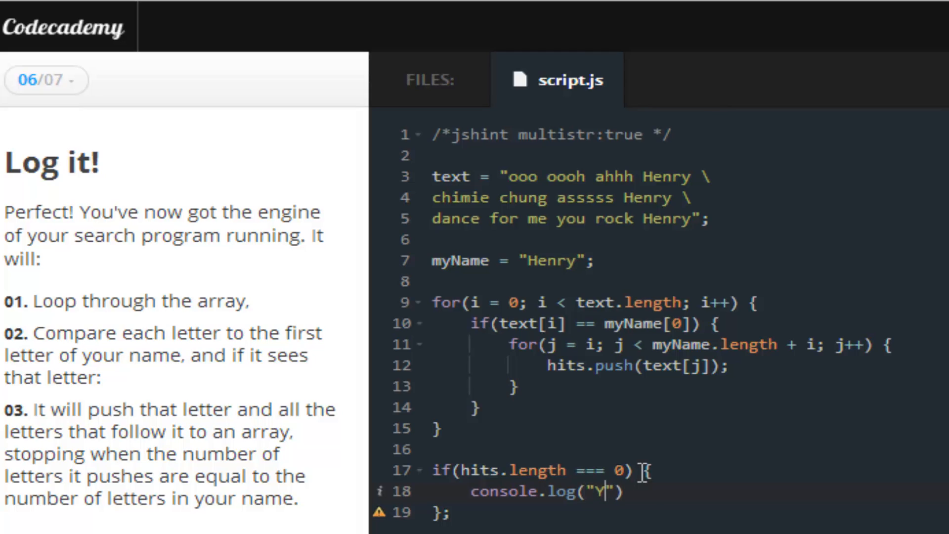
{"action": "type", "text": "our na"}
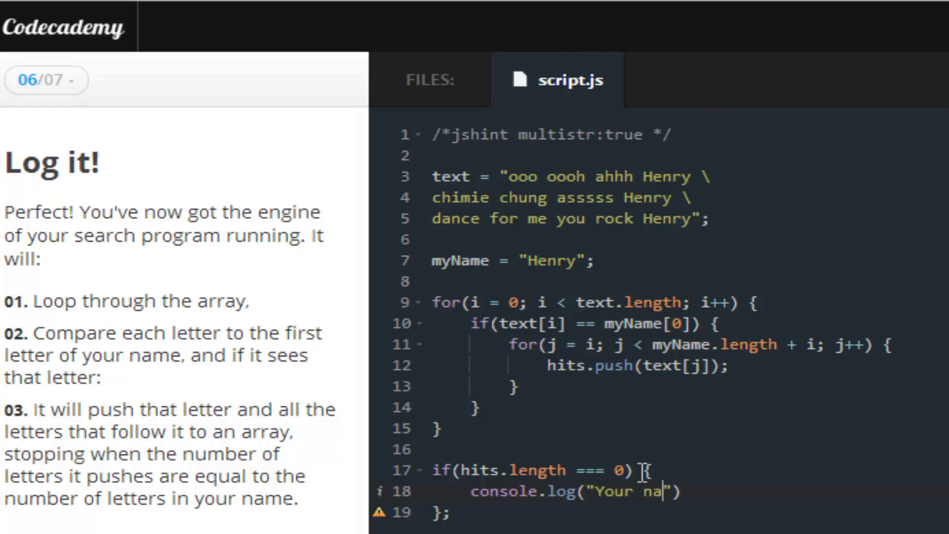
{"action": "type", "text": "me was not"}
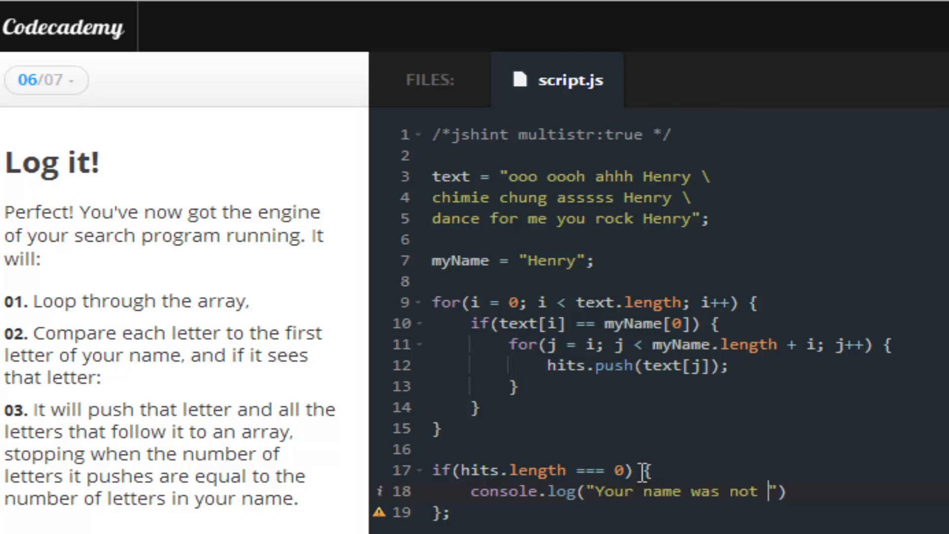
{"action": "type", "text": "found"}
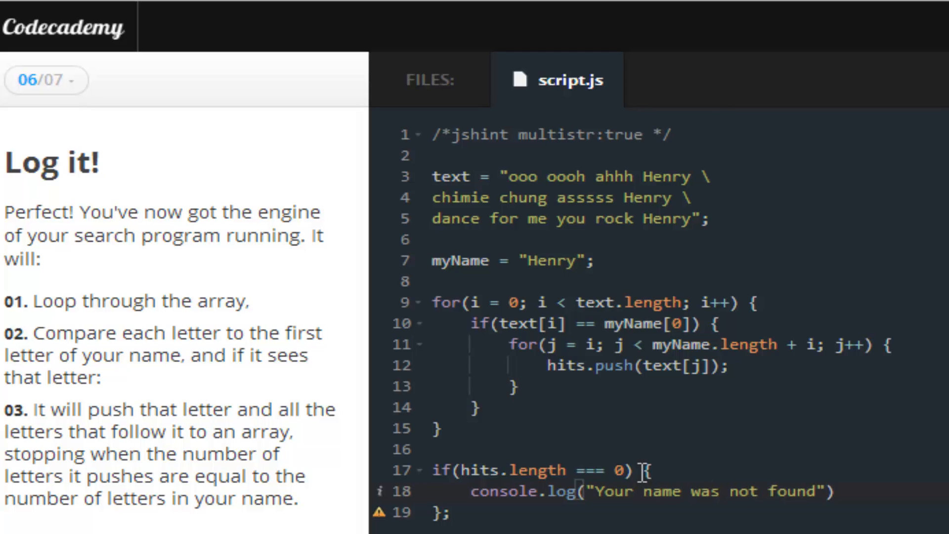
{"action": "type", "text": ";"}
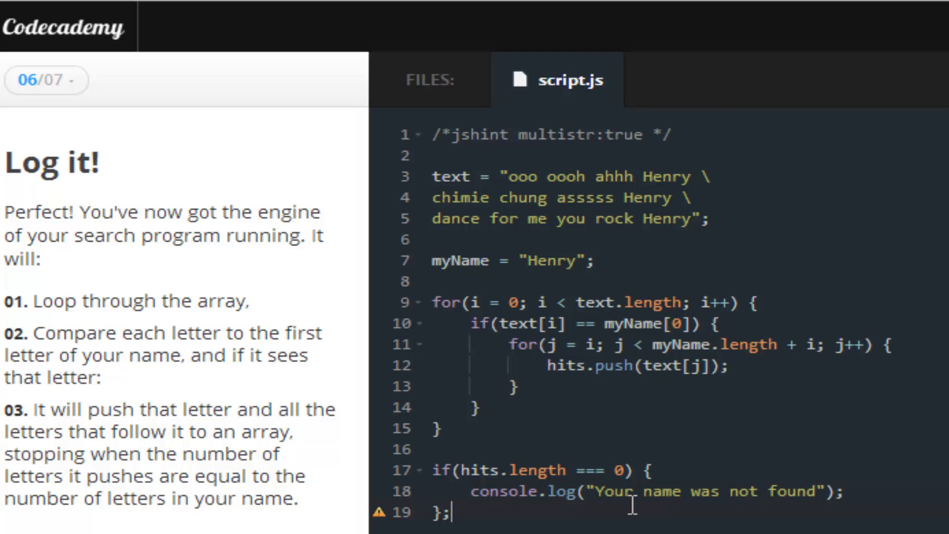
{"action": "key", "text": "Backspace"}
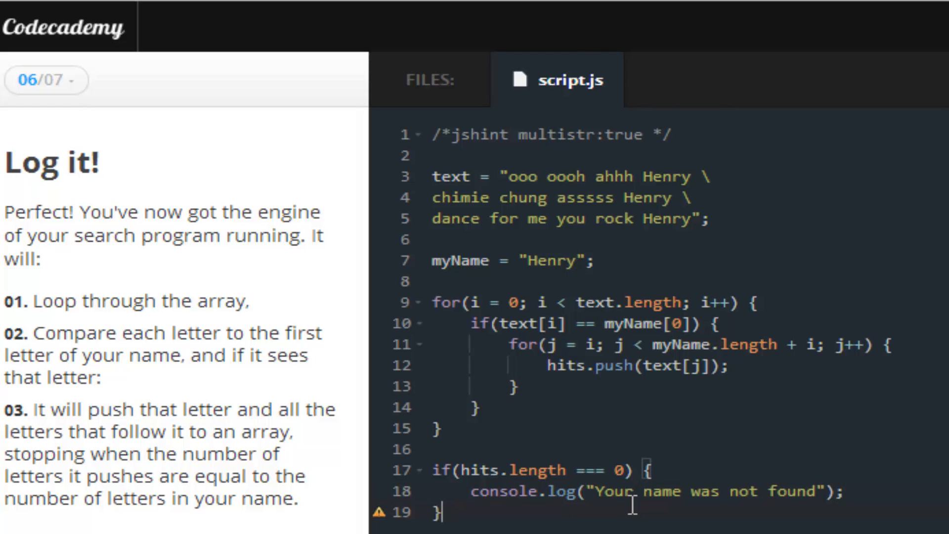
- Write else { console.log(hits); } after the if block and submit the code
{"action": "type", "text": "else {"}
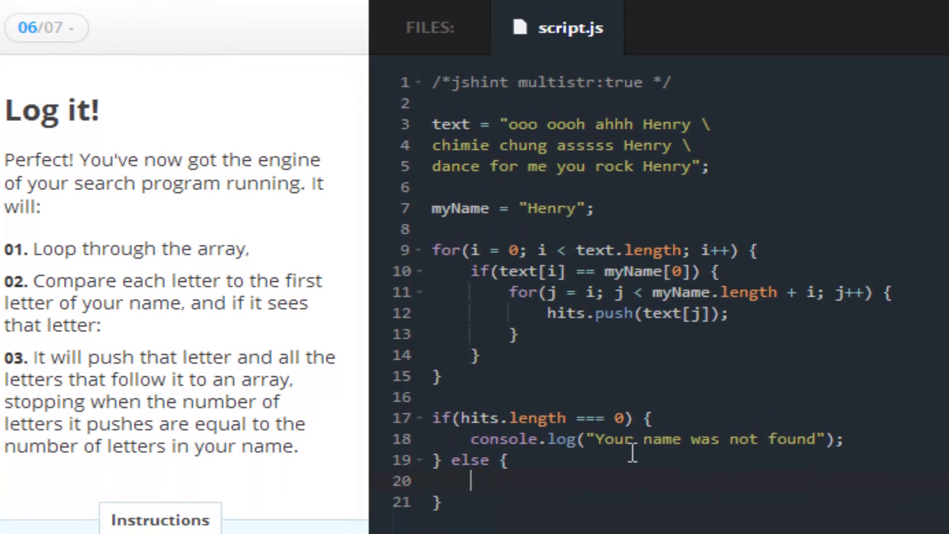
{"action": "type", "text": "console.log"}
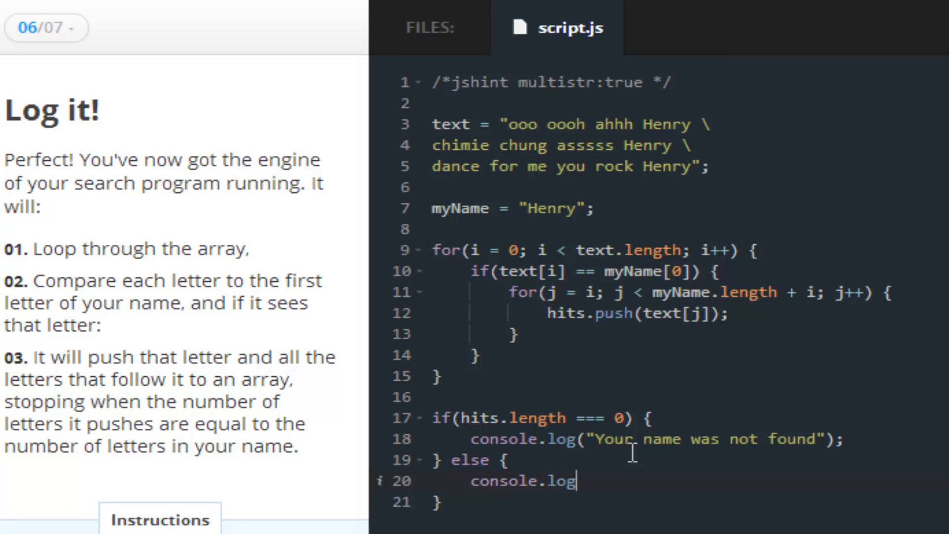
{"action": "type", "text": "()"}
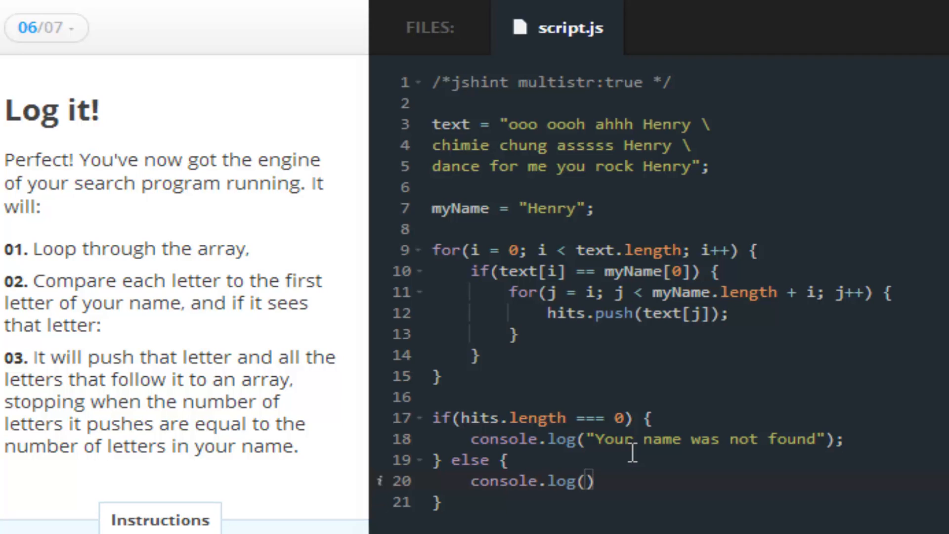
{"action": "type", "text": "hits"}
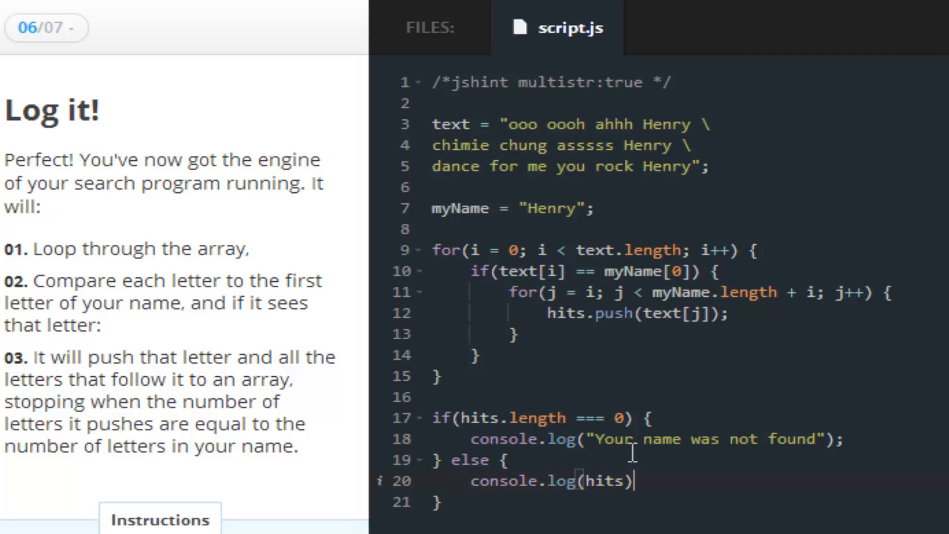
{"action": "type", "text": ";"}
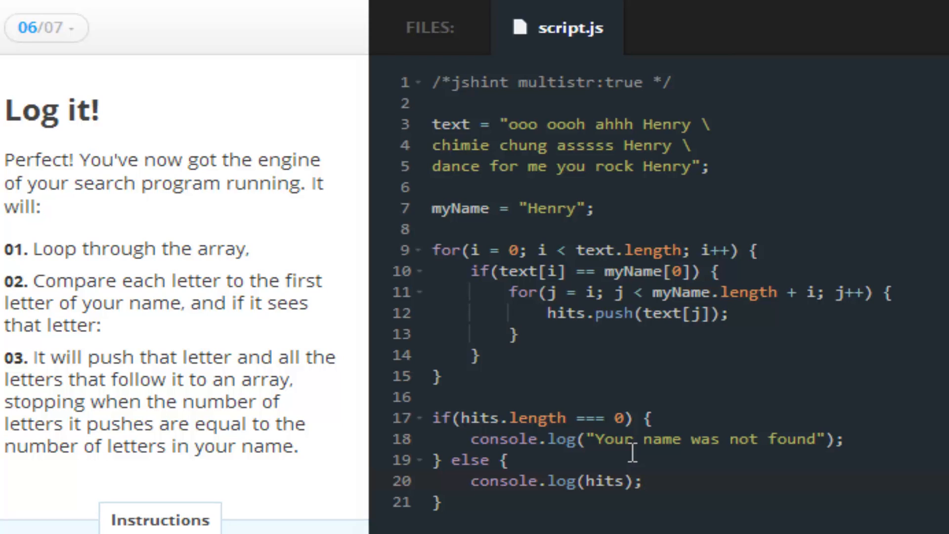
{"action": "left_click", "coordinate": [645, 480]}
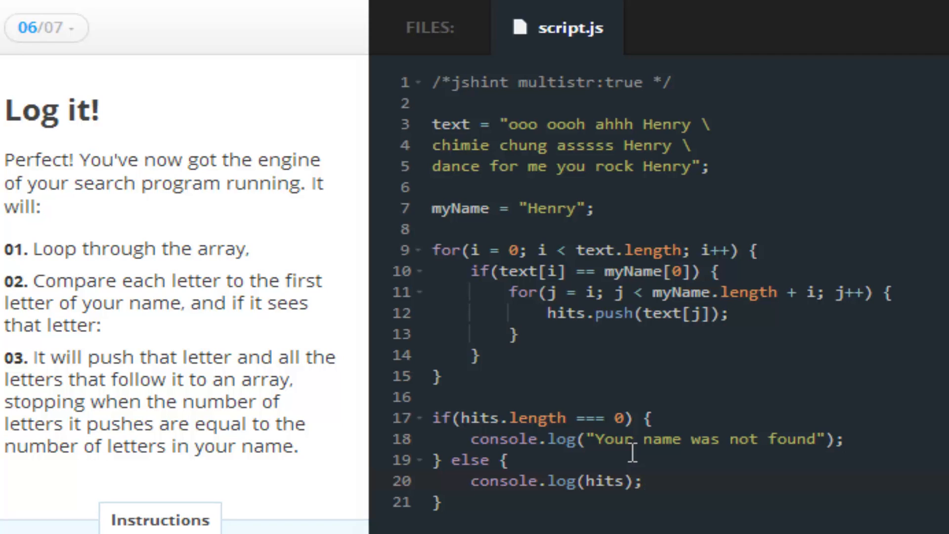
{"action": "left_click", "coordinate": [645, 481]}
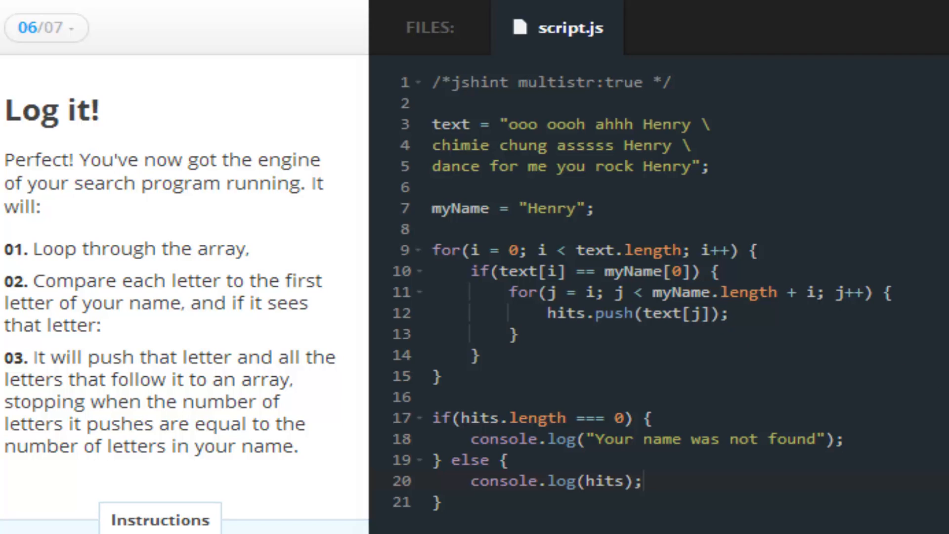
{"action": "mouse_move", "coordinate": [262, 241]}
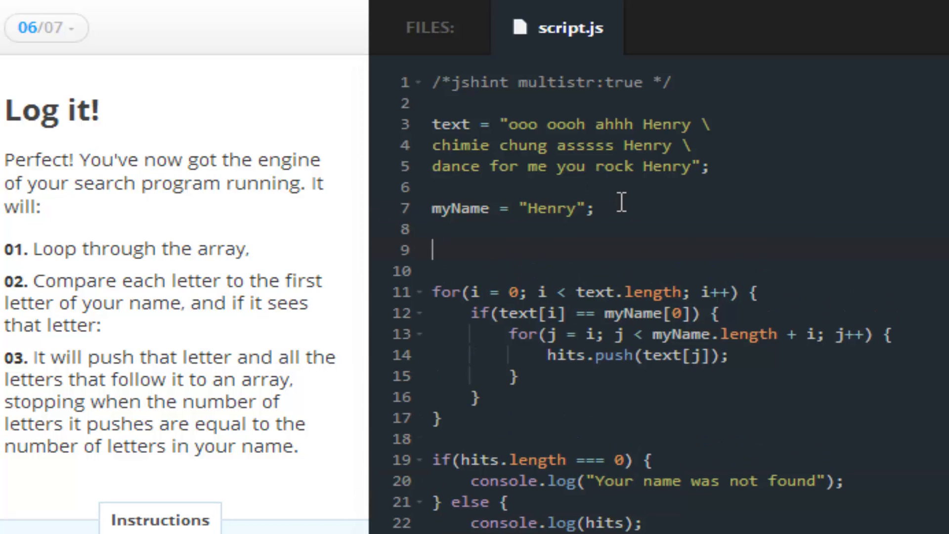
- Add hits = []; above the loops, close the badge notice, and continue to the final step
{"action": "type", "text": "hits"}
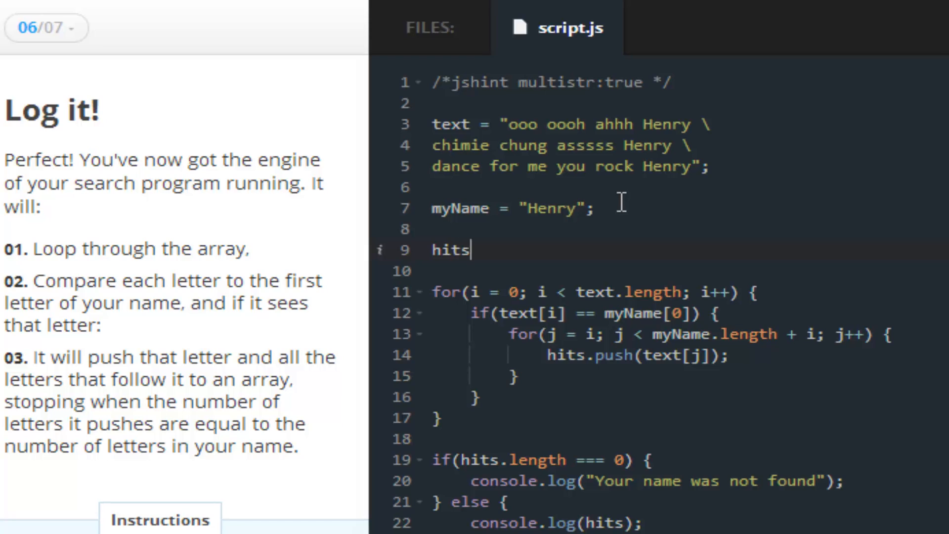
{"action": "type", "text": "= []"}
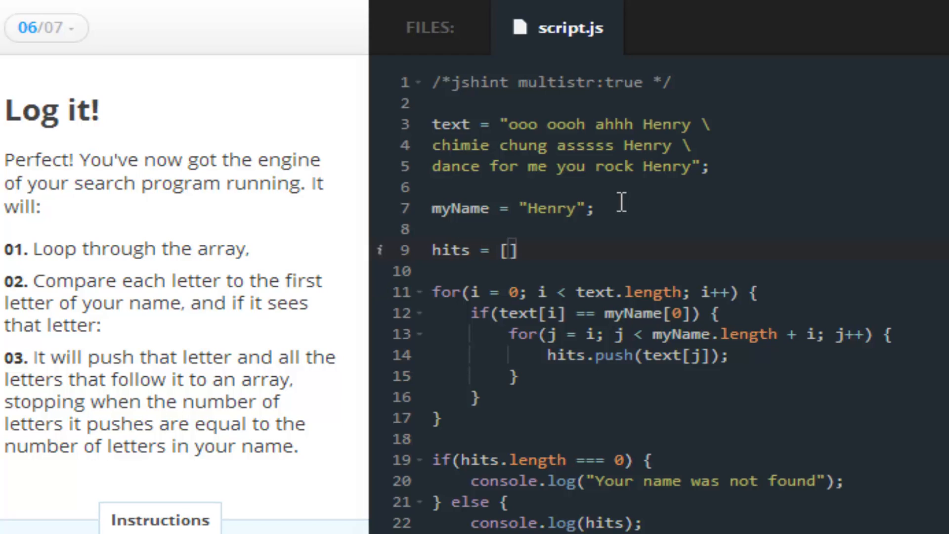
{"action": "type", "text": ";"}
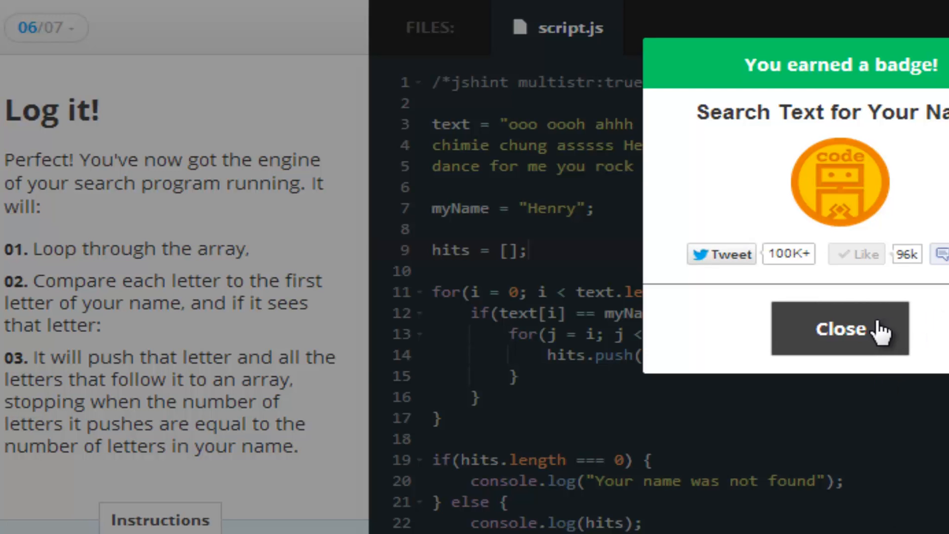
{"action": "left_click", "coordinate": [841, 329]}
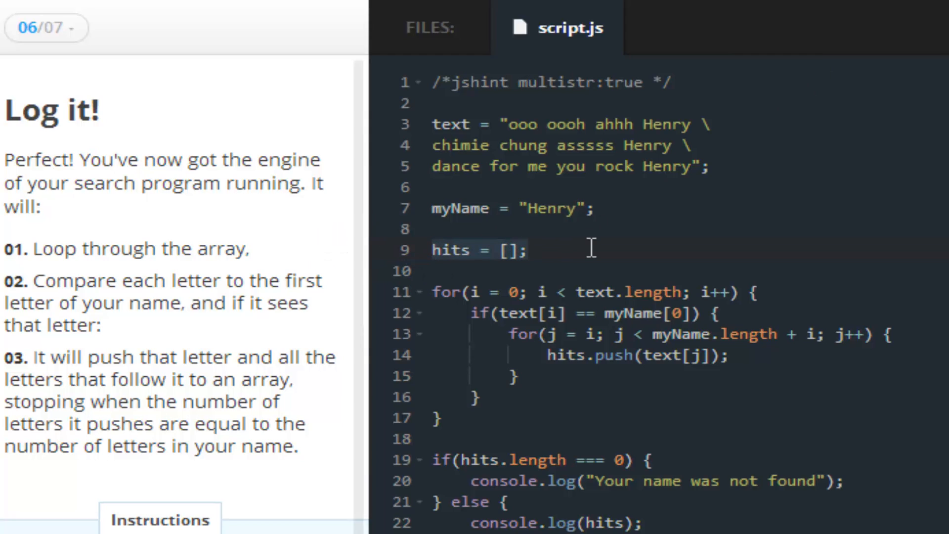
{"action": "left_click", "coordinate": [520, 249]}
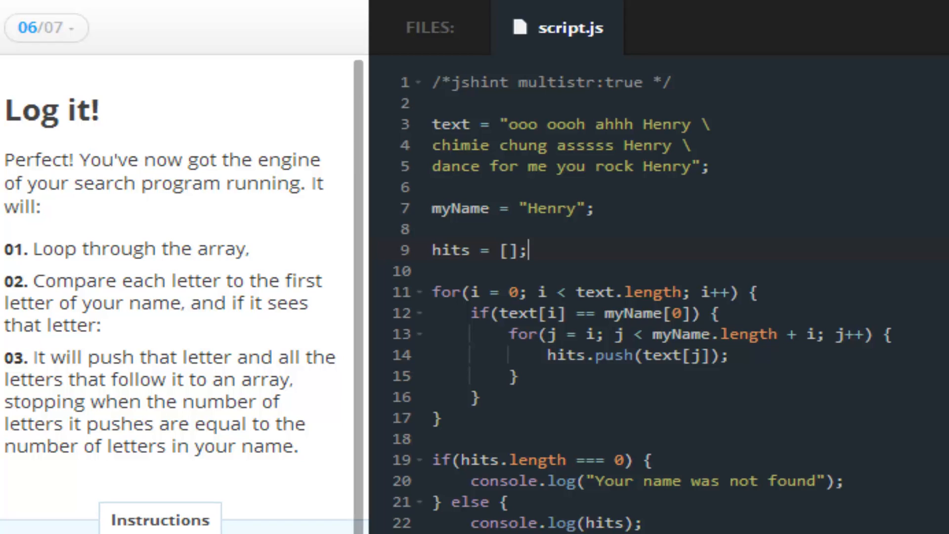
{"action": "mouse_move", "coordinate": [550, 477]}
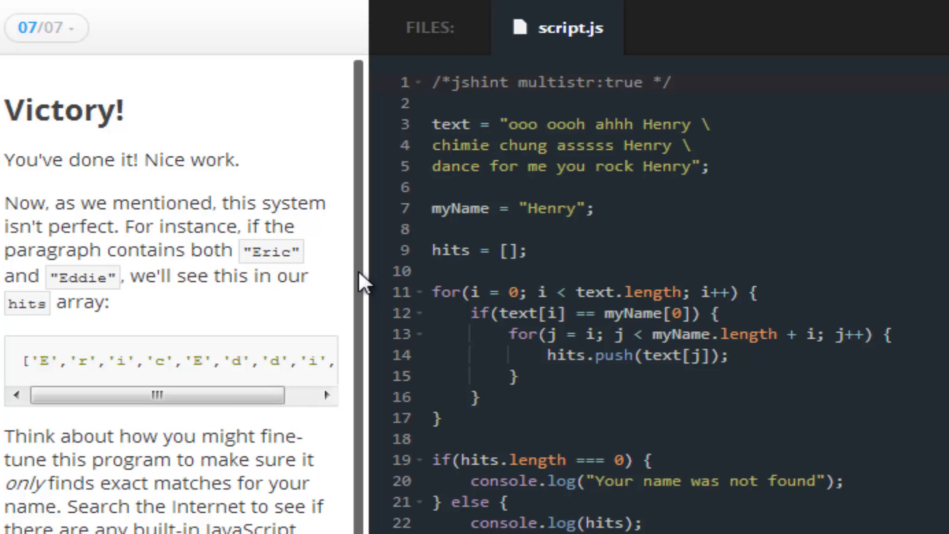
- On the Victory step, rename the first Henry on line 3 to 'Heinry' and dismiss the First Lesson badge
{"action": "left_click", "coordinate": [433, 83]}
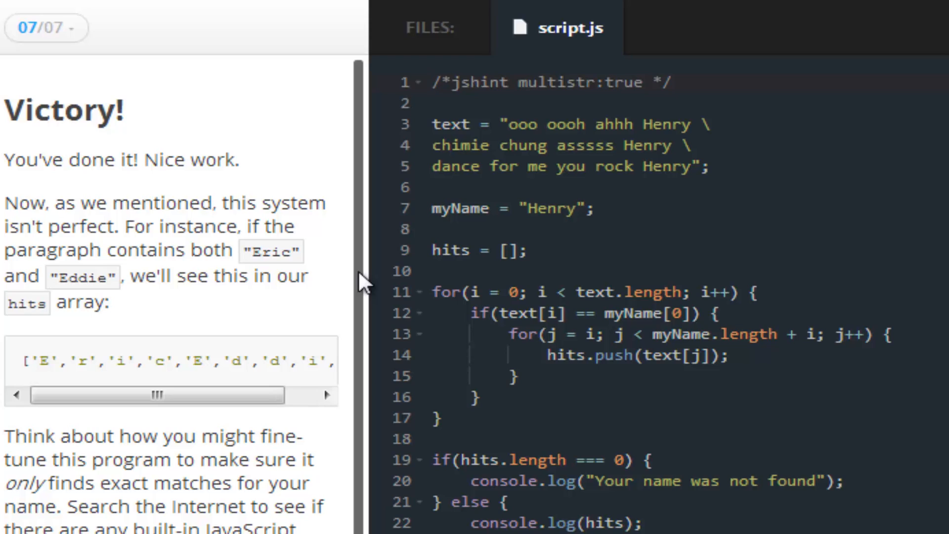
{"action": "left_click", "coordinate": [431, 83]}
{"action": "type", "text": "i"}
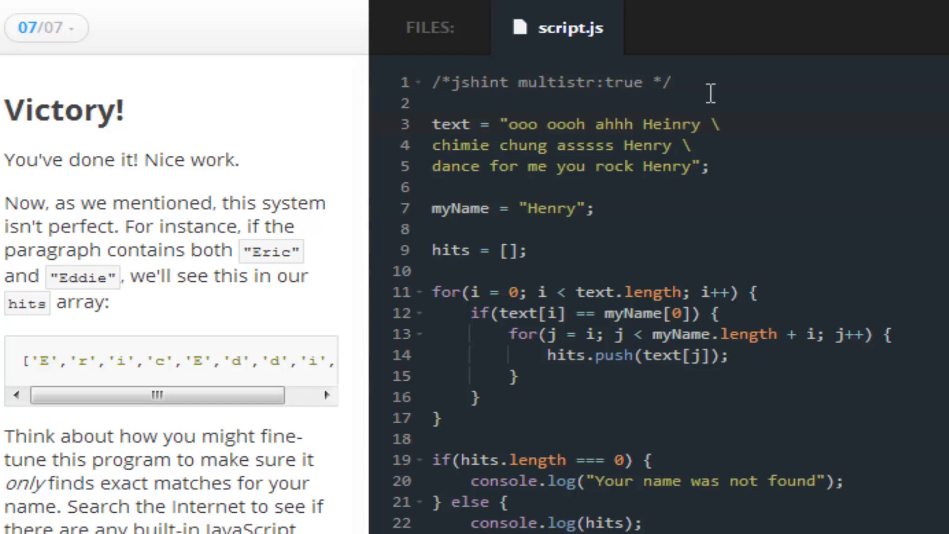
{"action": "mouse_move", "coordinate": [613, 129]}
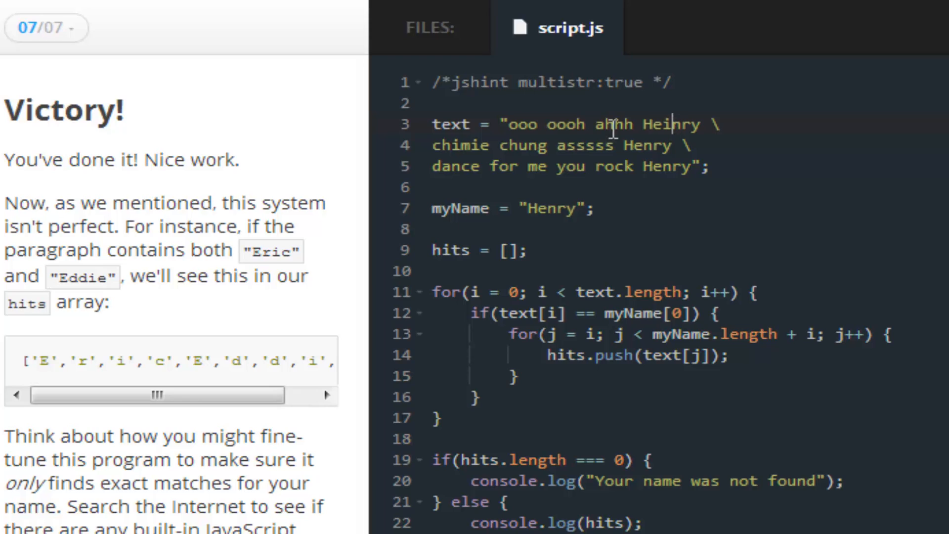
{"action": "mouse_move", "coordinate": [461, 221]}
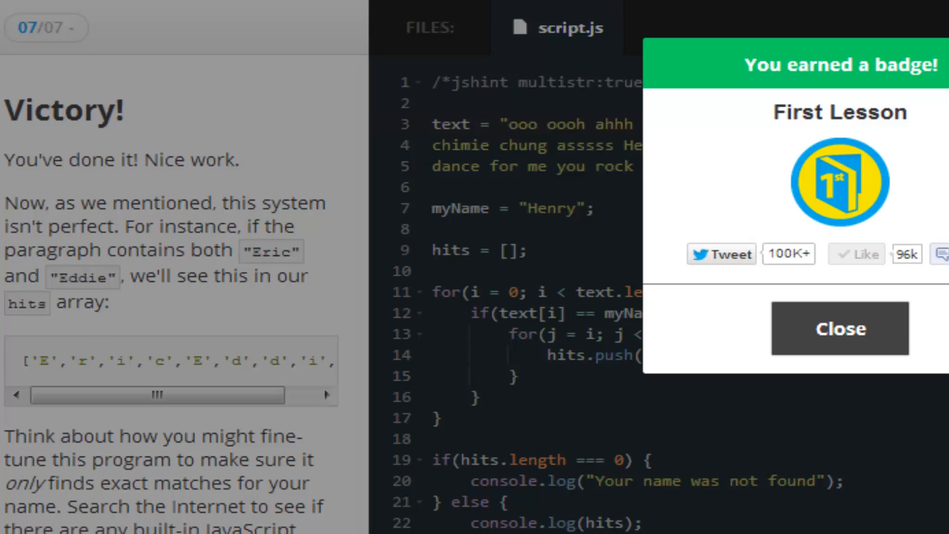
{"action": "left_click", "coordinate": [840, 328]}
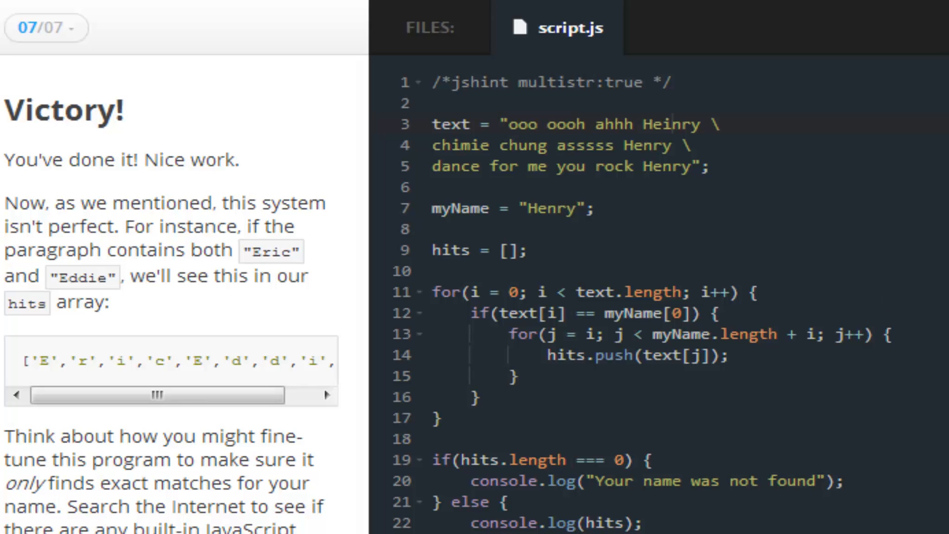